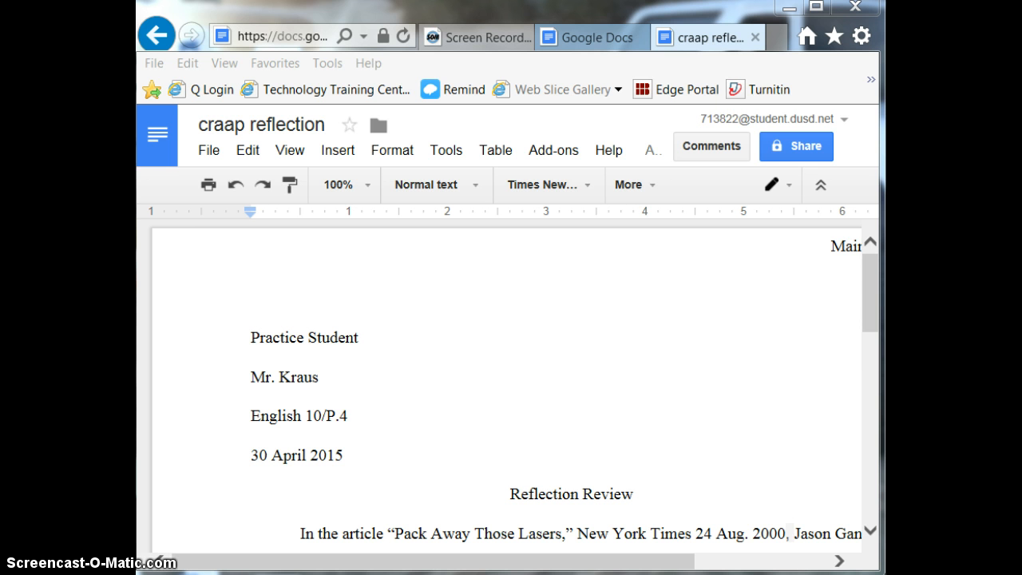
mouse_move(754, 85)
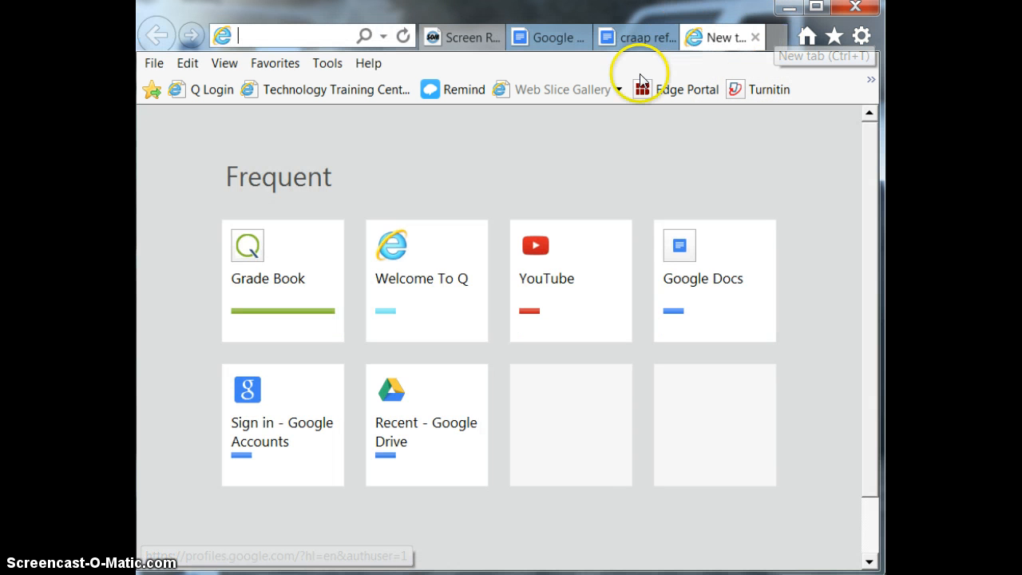
mouse_move(654, 301)
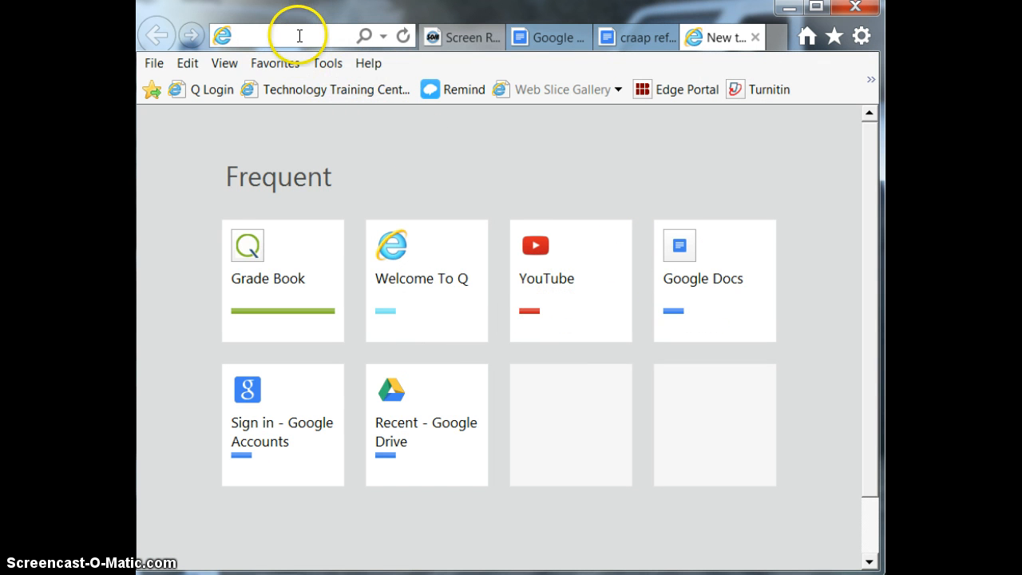
Enter google.com in a new browser tab's address bar.
type("google.com/")
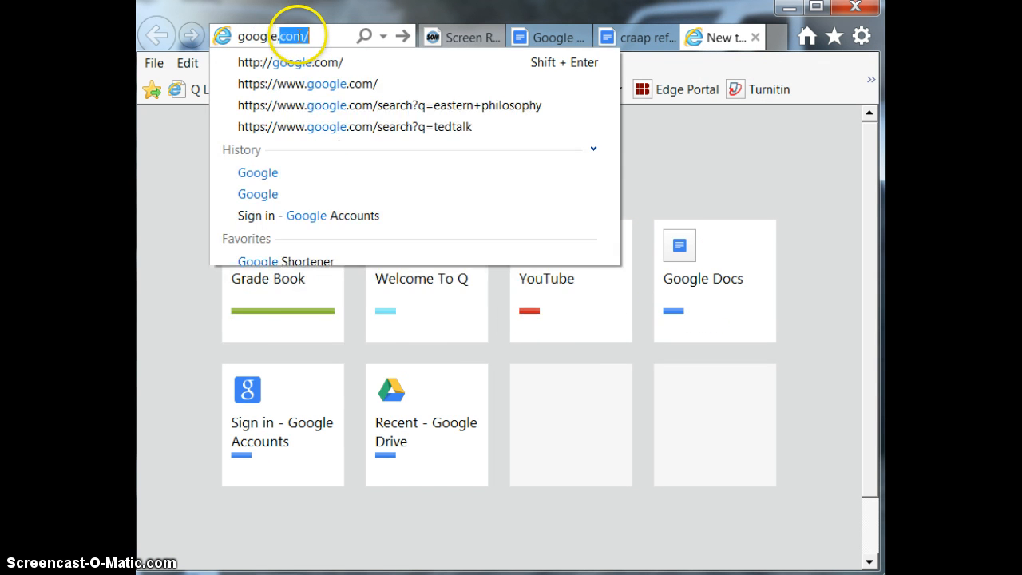
Load Google and search for turnitin.com.
left_click(290, 62)
type("turnit")
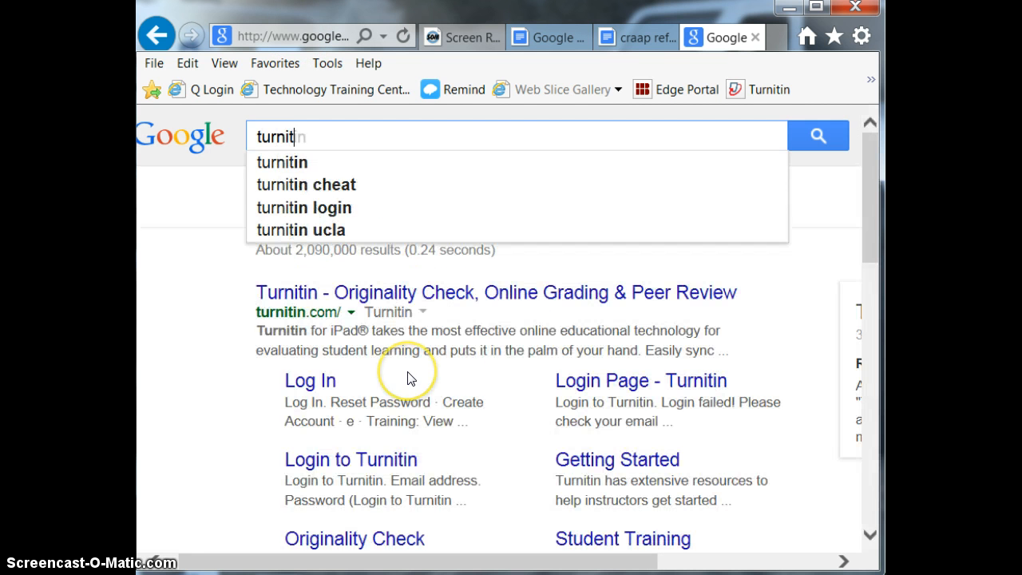
mouse_move(410, 378)
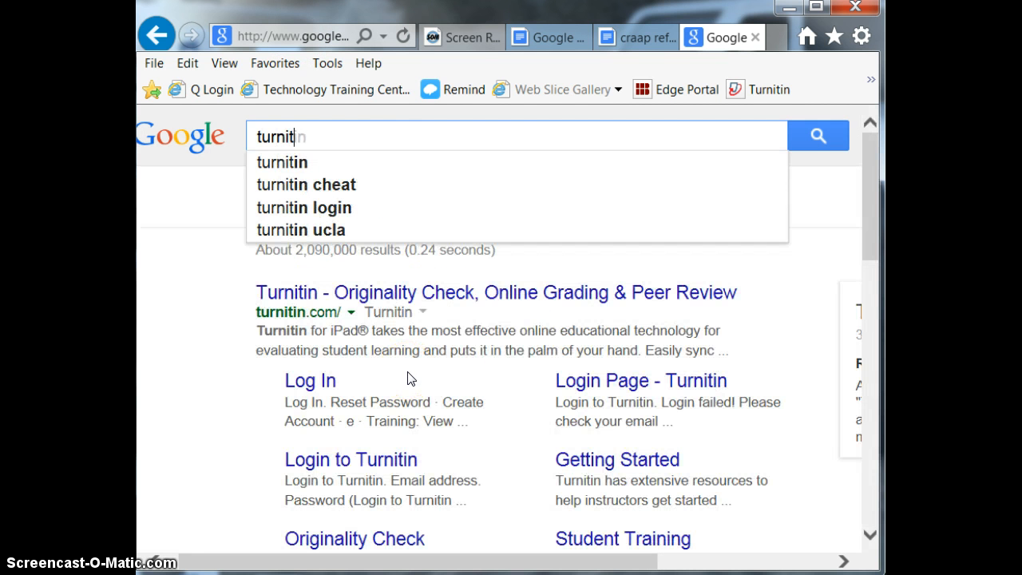
type(".co")
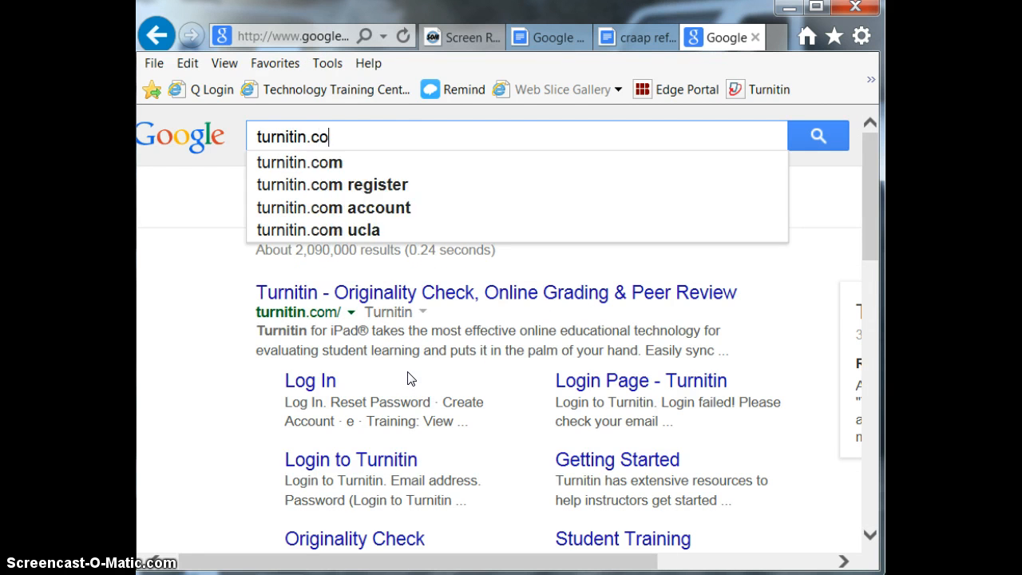
left_click(300, 162)
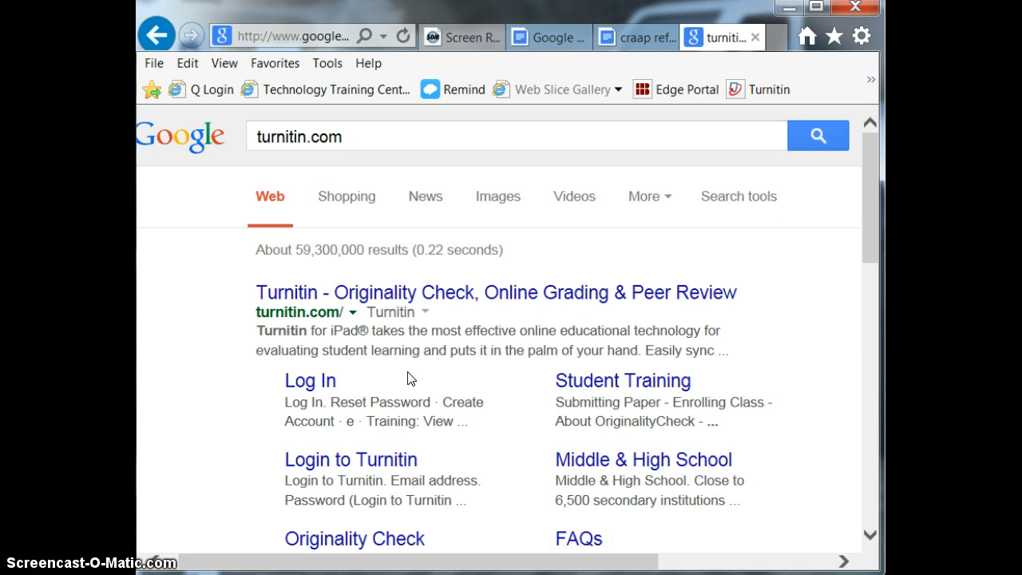
mouse_move(355, 298)
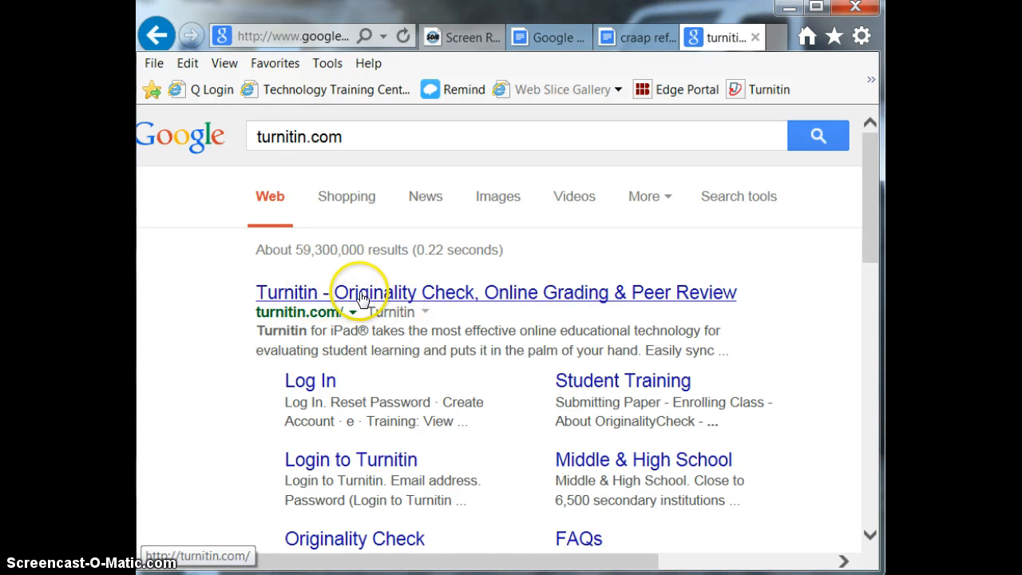
Open the 'Turnitin - Originality Check, Online Grading & Peer Review' result.
left_click(495, 292)
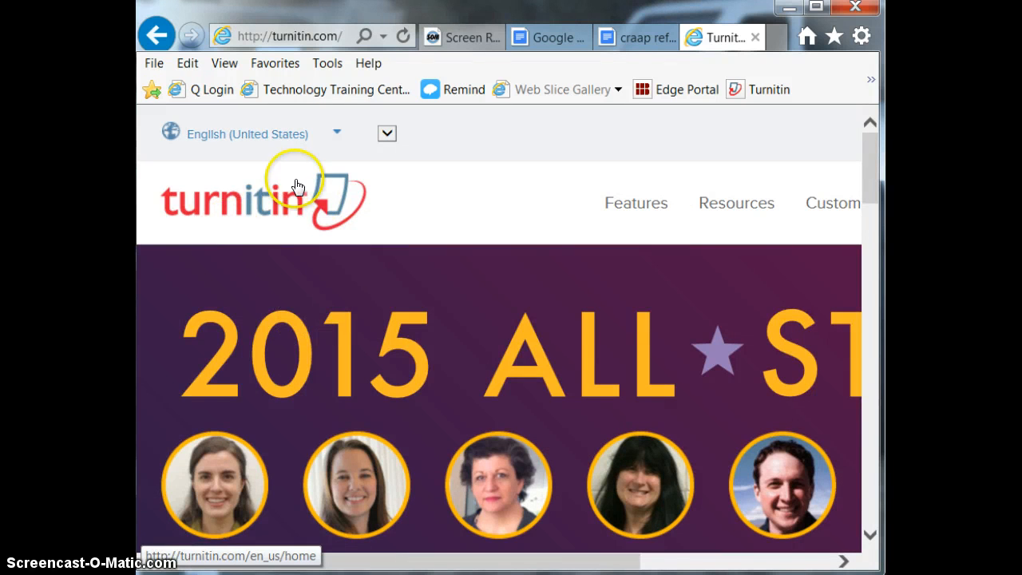
mouse_move(286, 211)
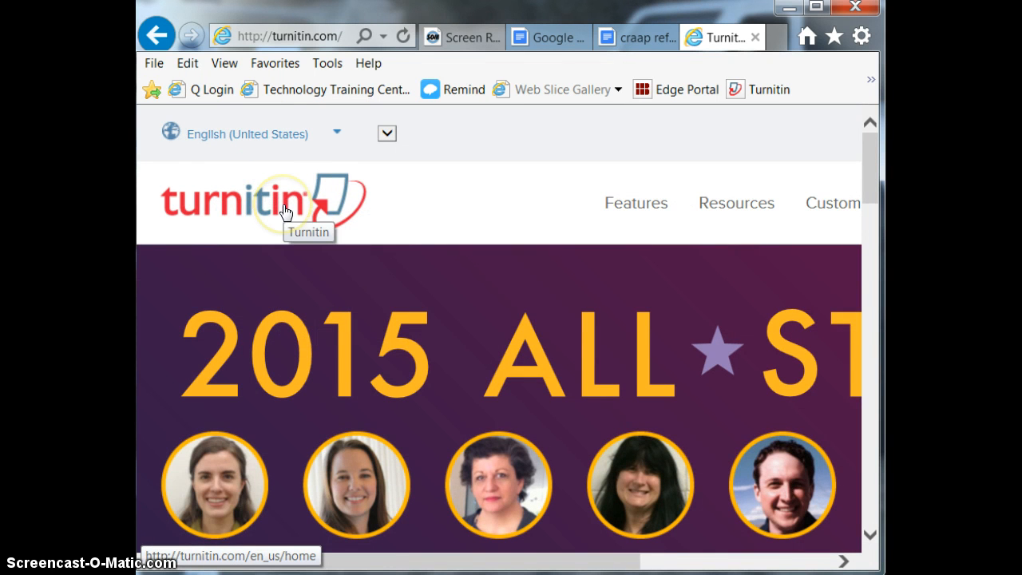
mouse_move(206, 129)
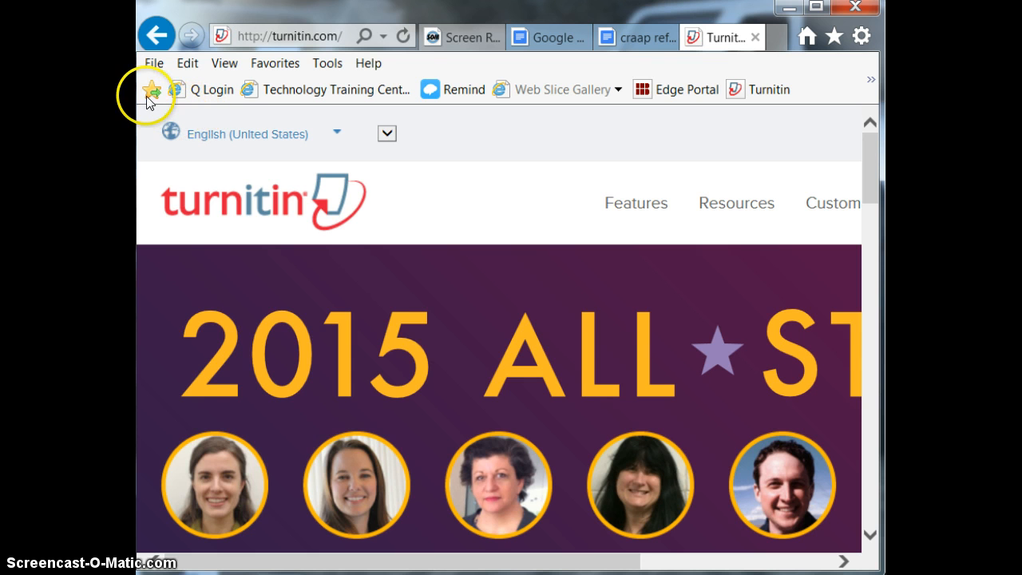
mouse_move(152, 90)
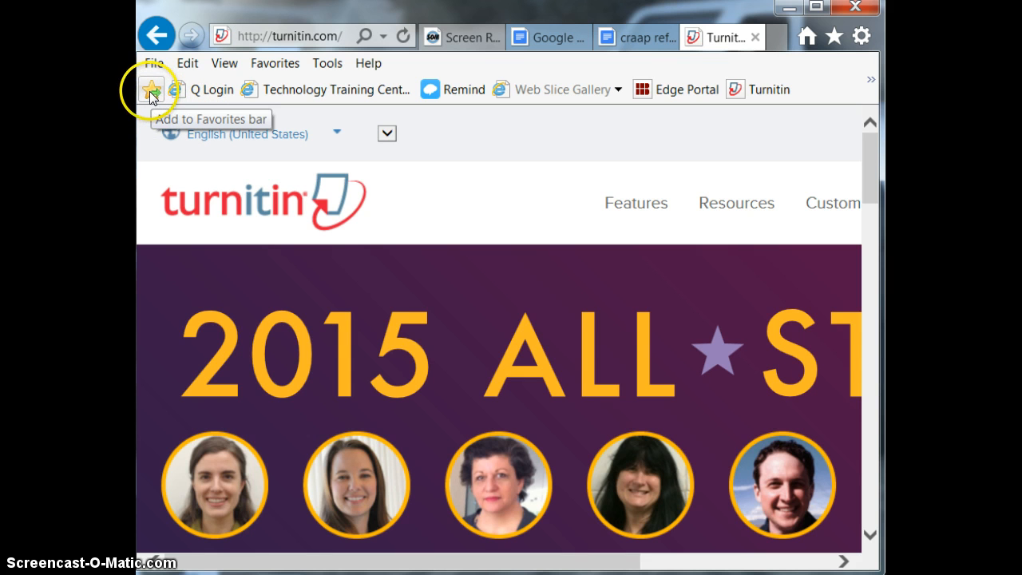
mouse_move(495, 128)
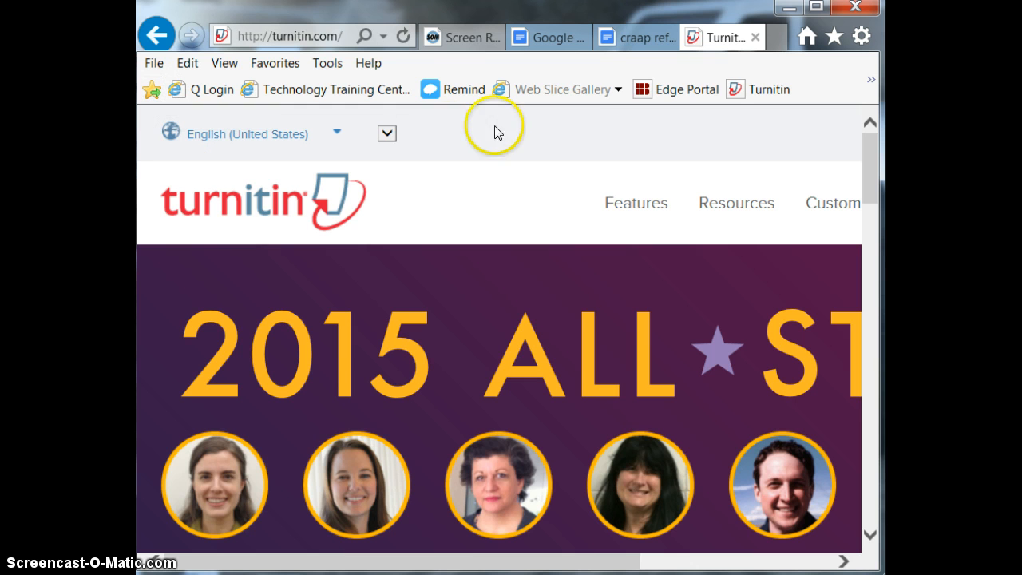
mouse_move(704, 90)
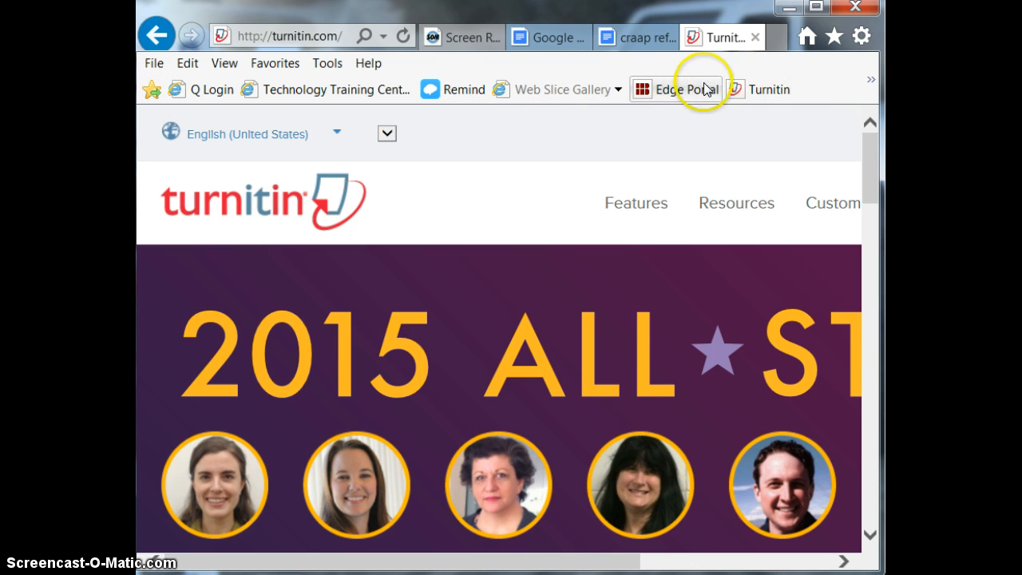
mouse_move(769, 89)
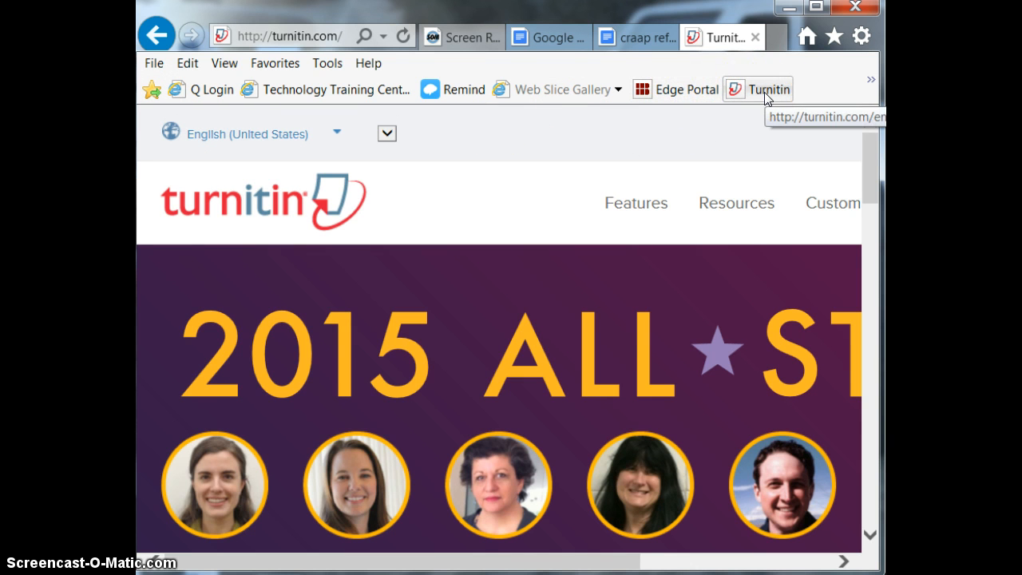
left_click(768, 88)
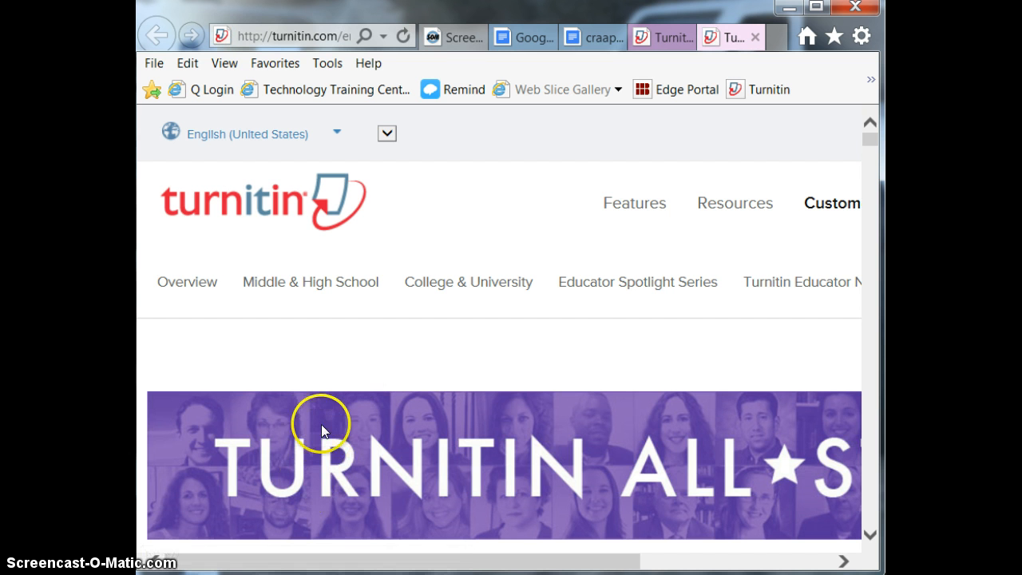
scroll("down", 3)
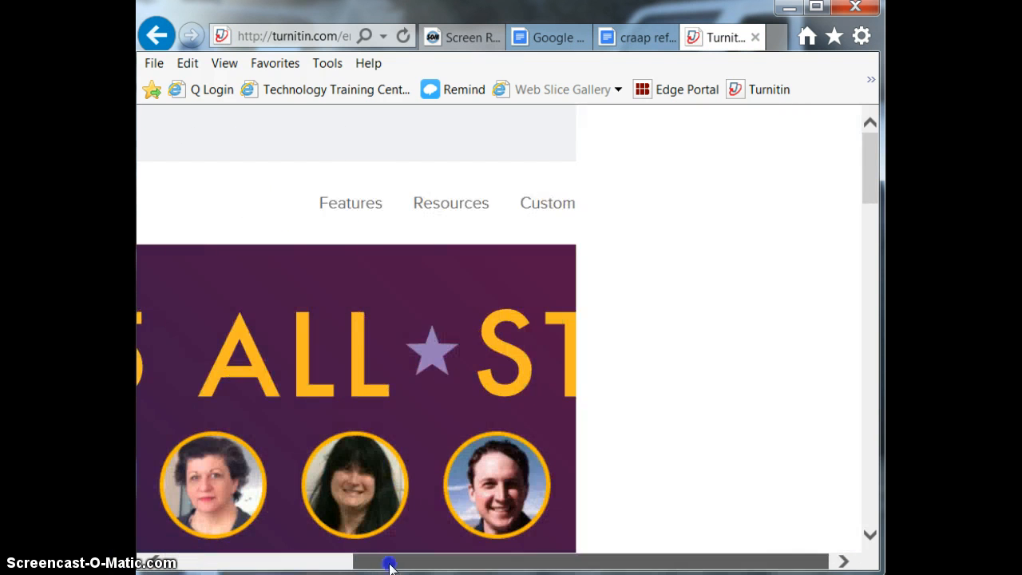
mouse_move(871, 198)
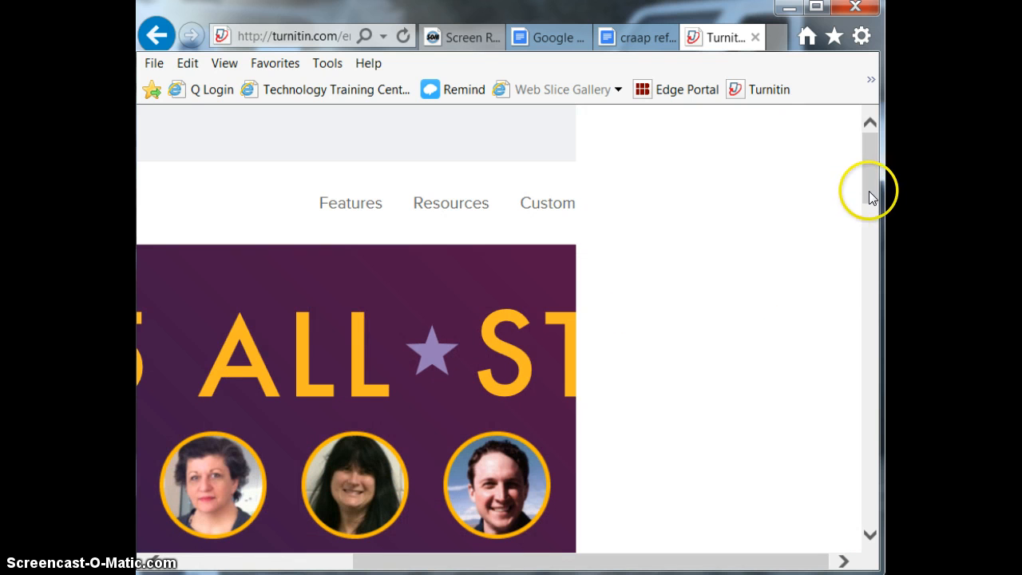
mouse_move(716, 493)
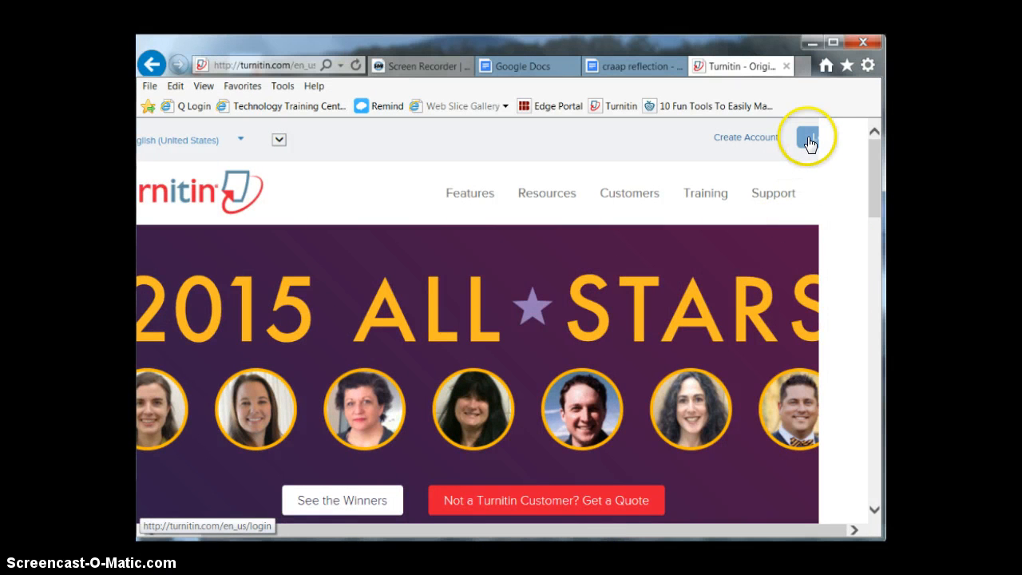
Log in to Turnitin with the instructor email and password.
left_click(807, 135)
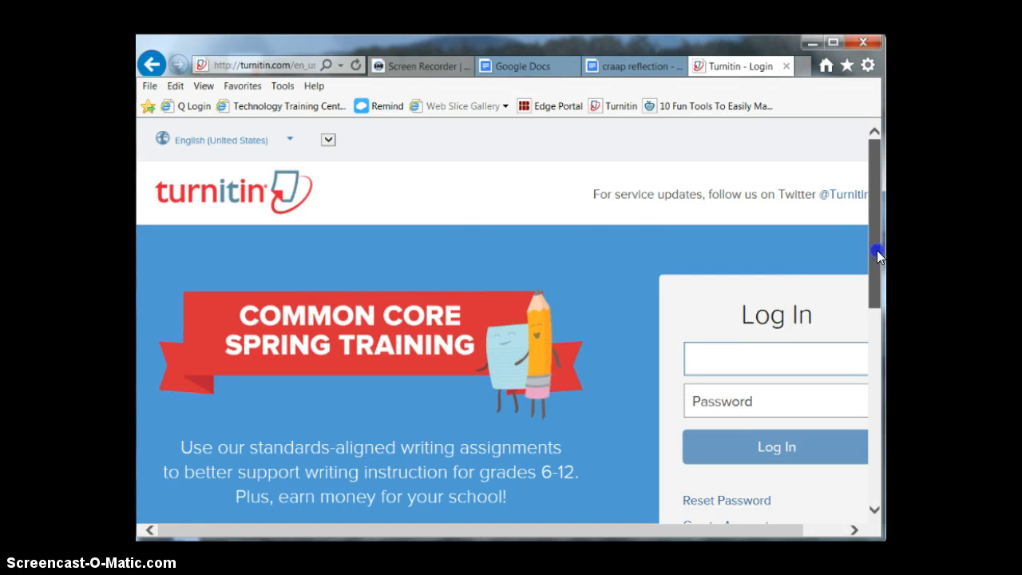
scroll("down", 3)
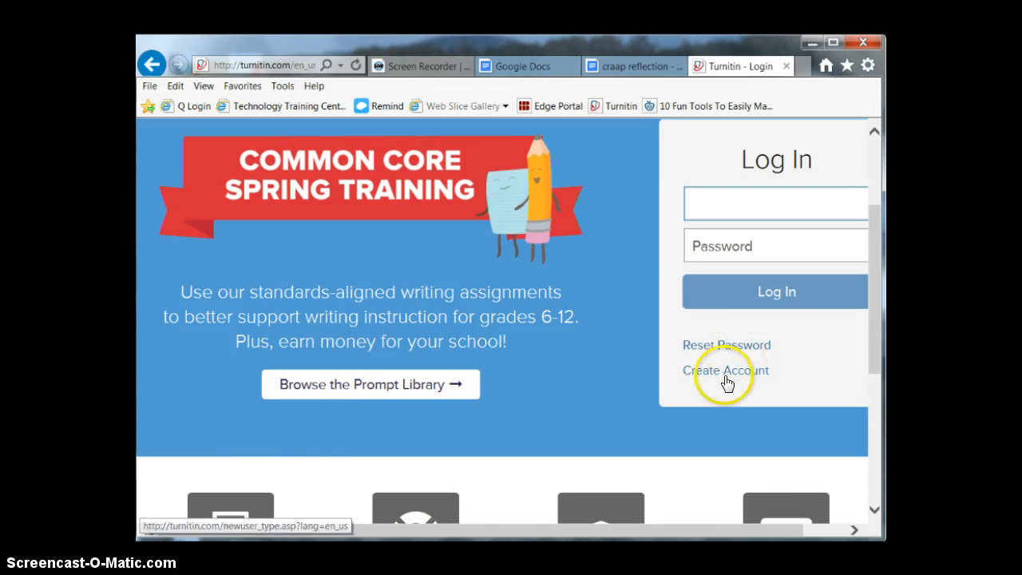
mouse_move(727, 386)
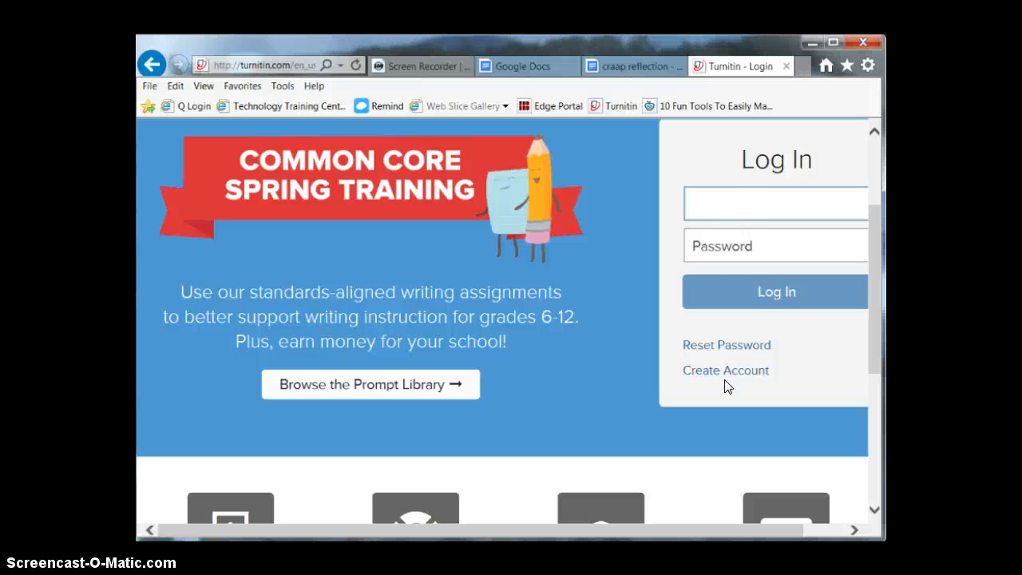
mouse_move(275, 463)
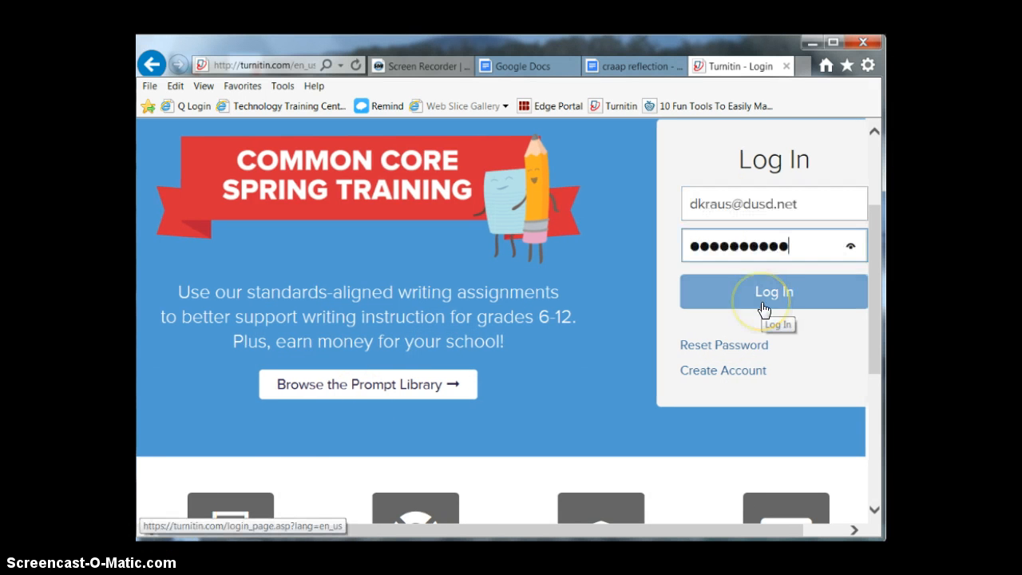
left_click(773, 291)
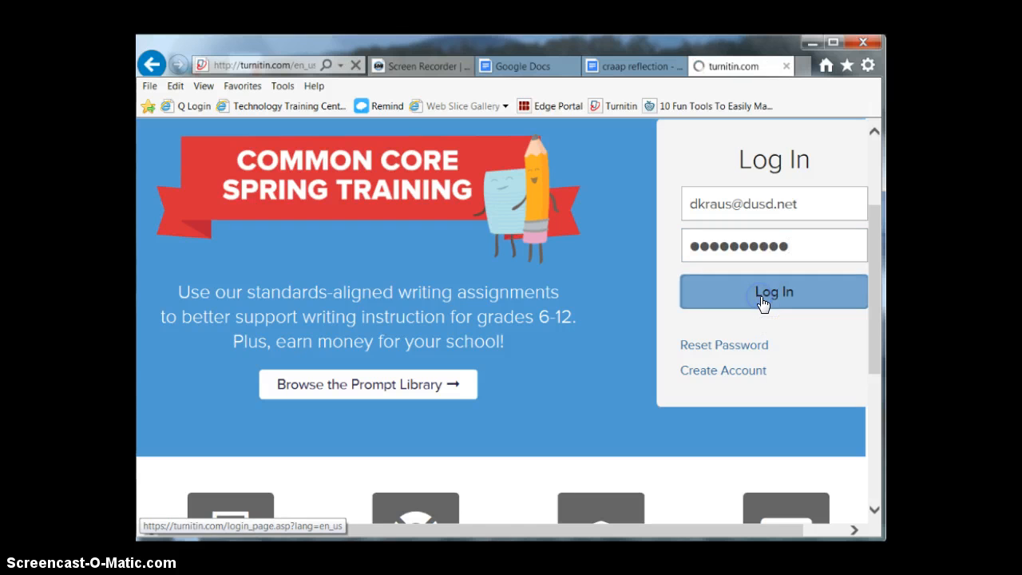
View the three English 10CP classes, then log out of the instructor account.
left_click(773, 291)
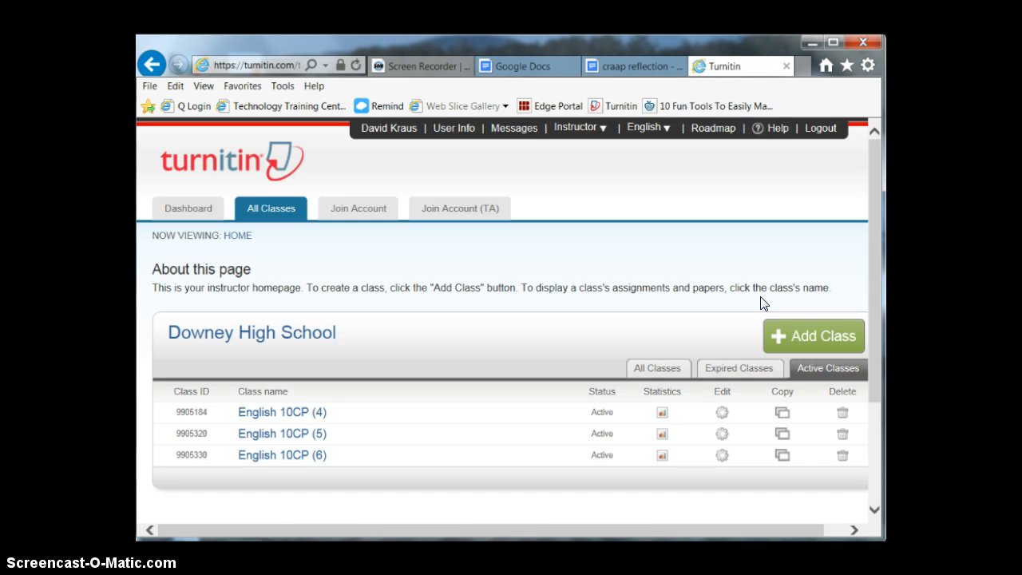
mouse_move(439, 272)
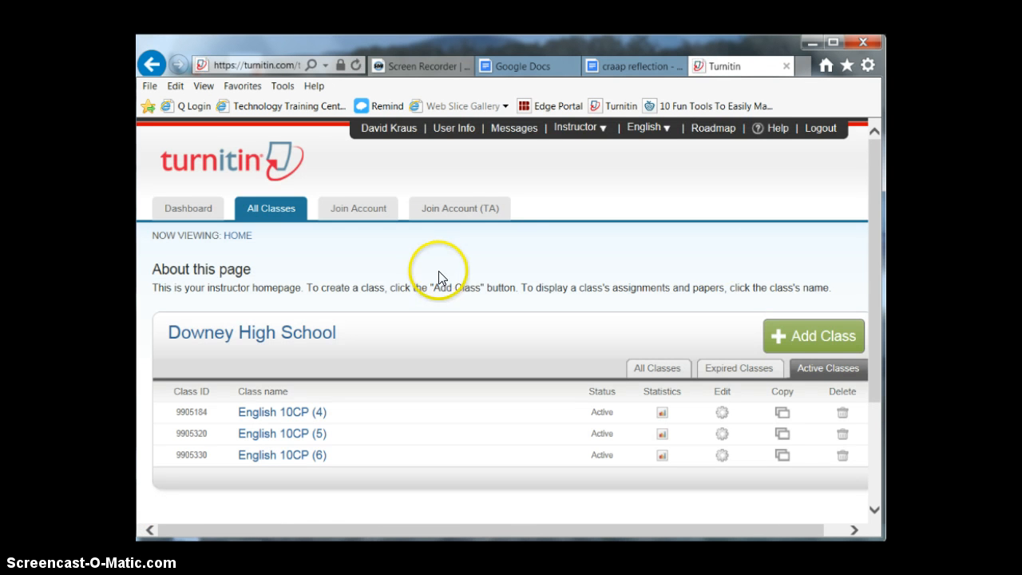
mouse_move(470, 397)
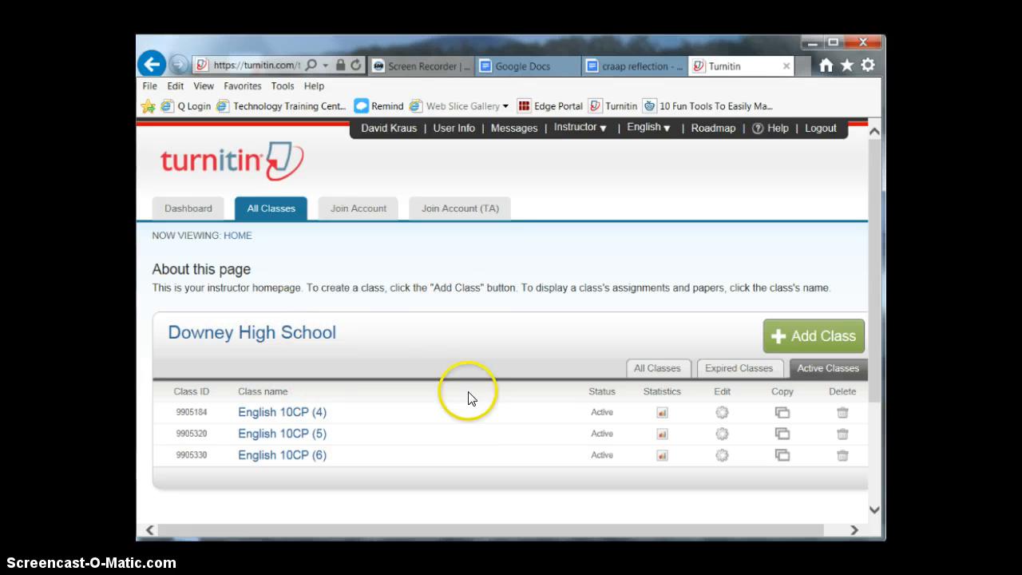
mouse_move(178, 515)
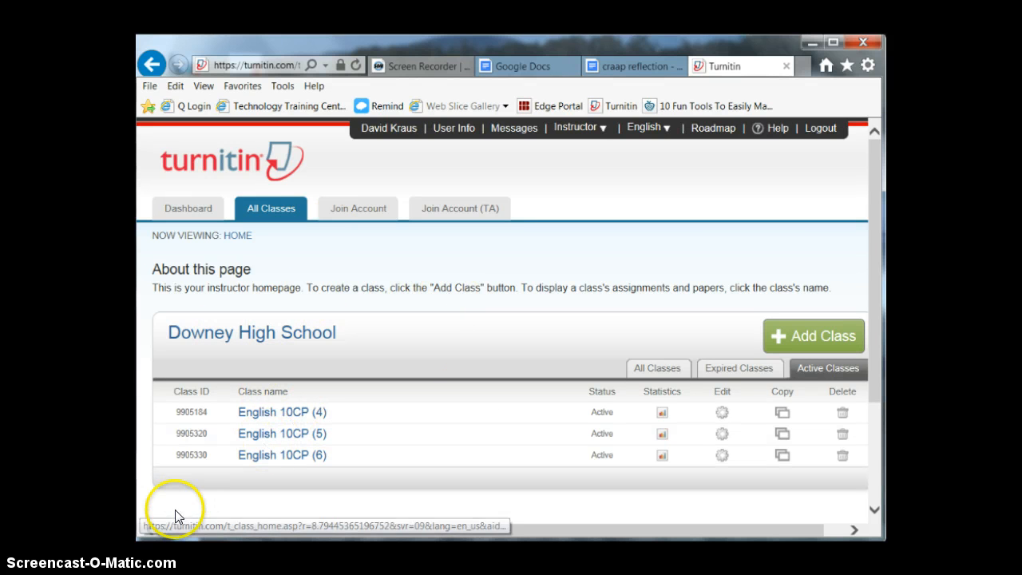
mouse_move(817, 140)
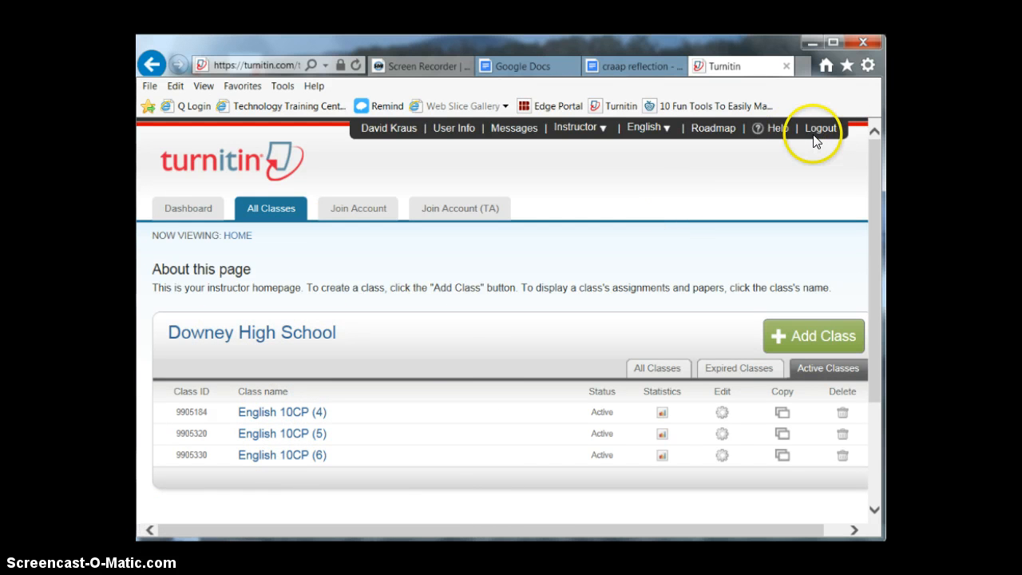
left_click(820, 128)
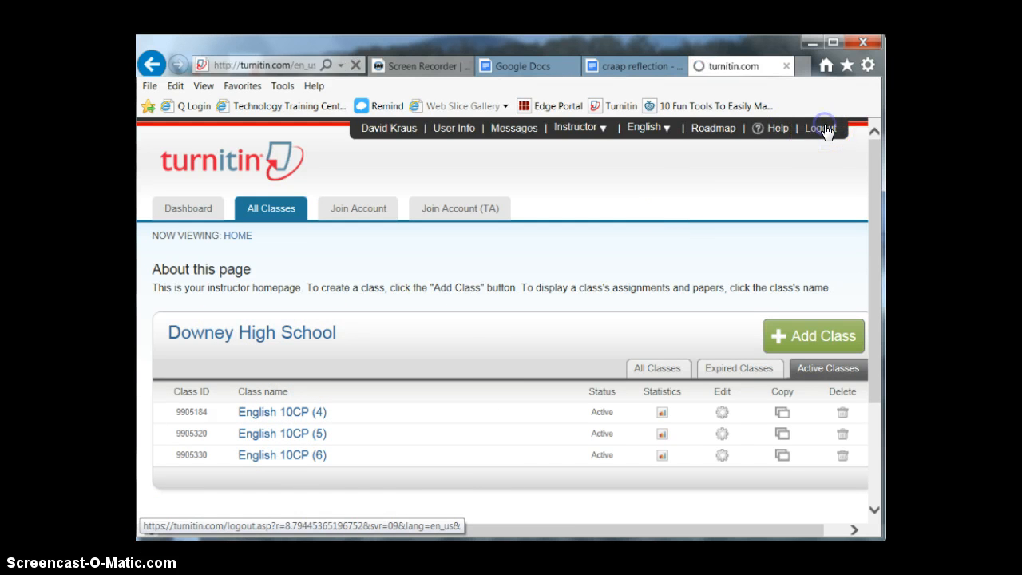
Log in with the student account to see the English 10CP (4) class.
left_click(818, 128)
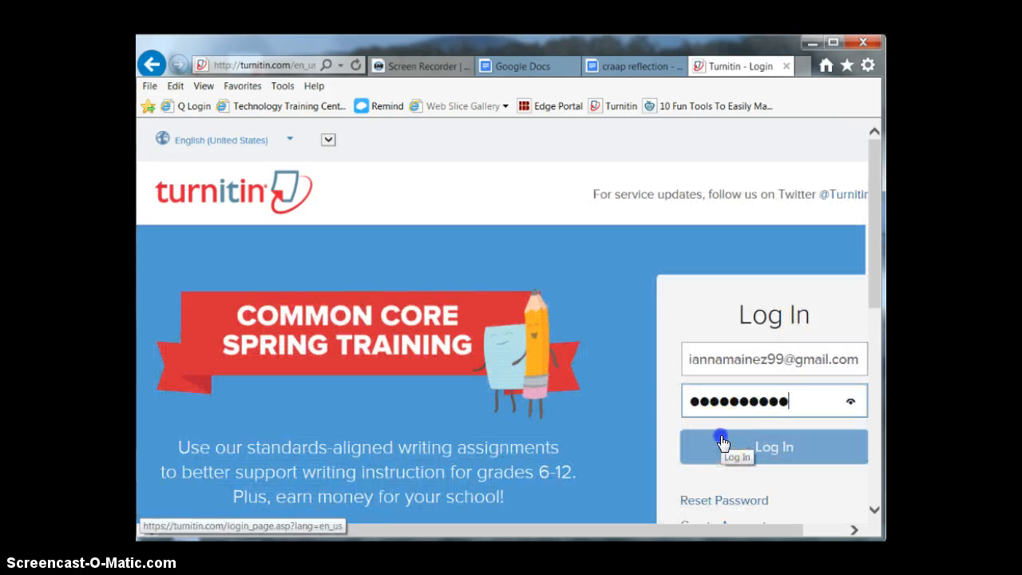
left_click(773, 447)
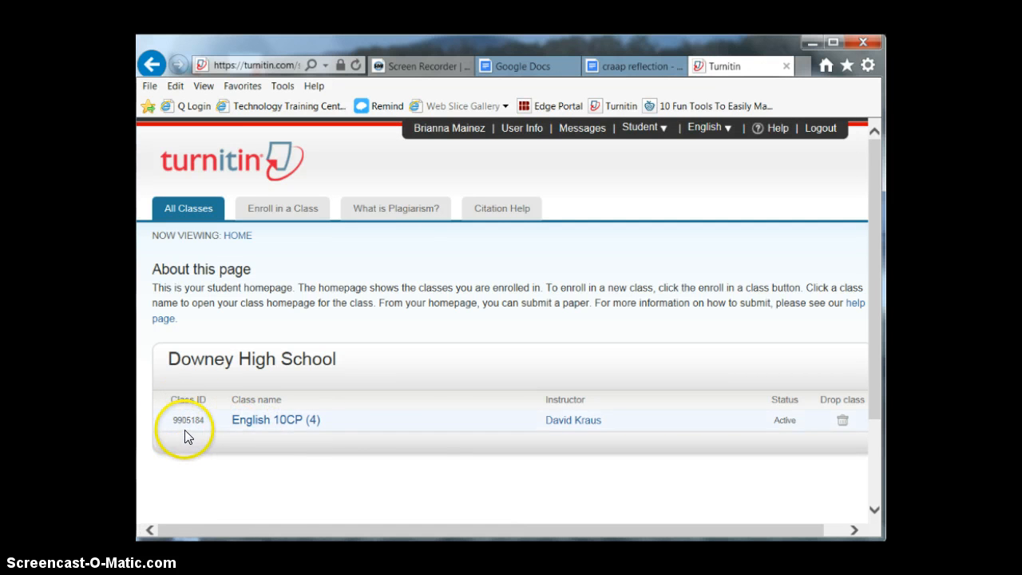
Open English 10CP (4) and scroll to the CRAAP Reflection Paragraph assignment.
left_click(276, 419)
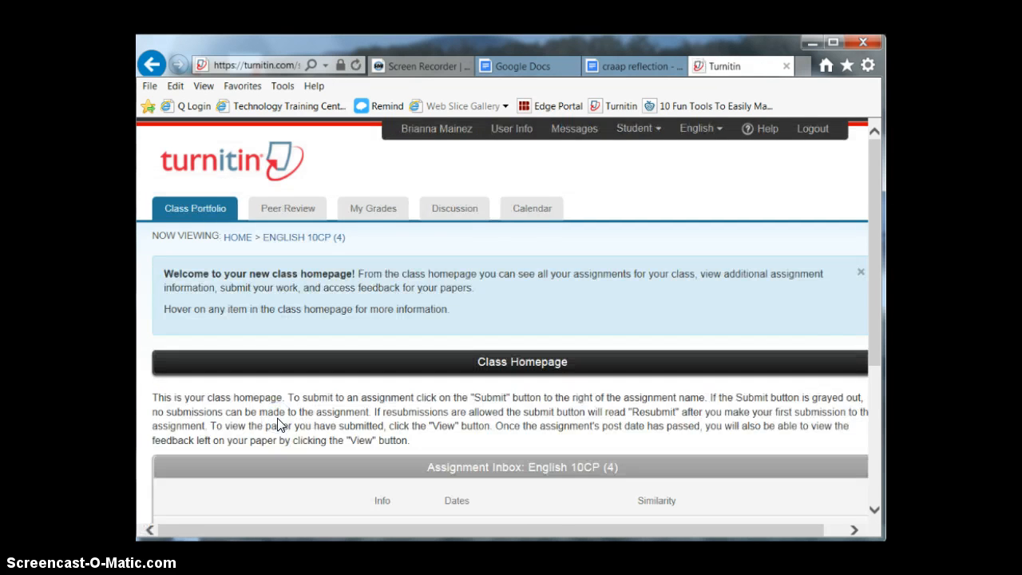
mouse_move(591, 386)
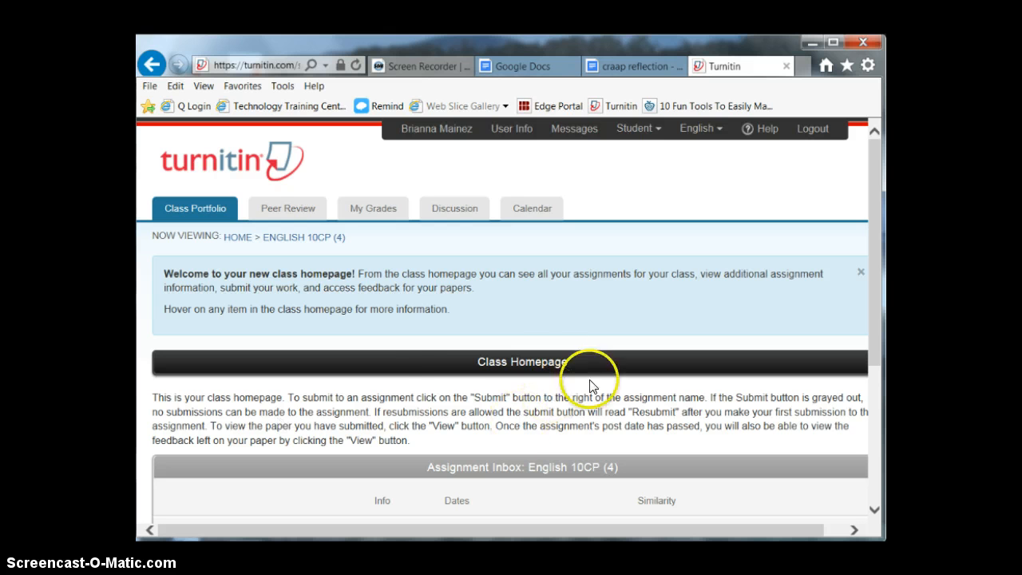
mouse_move(835, 314)
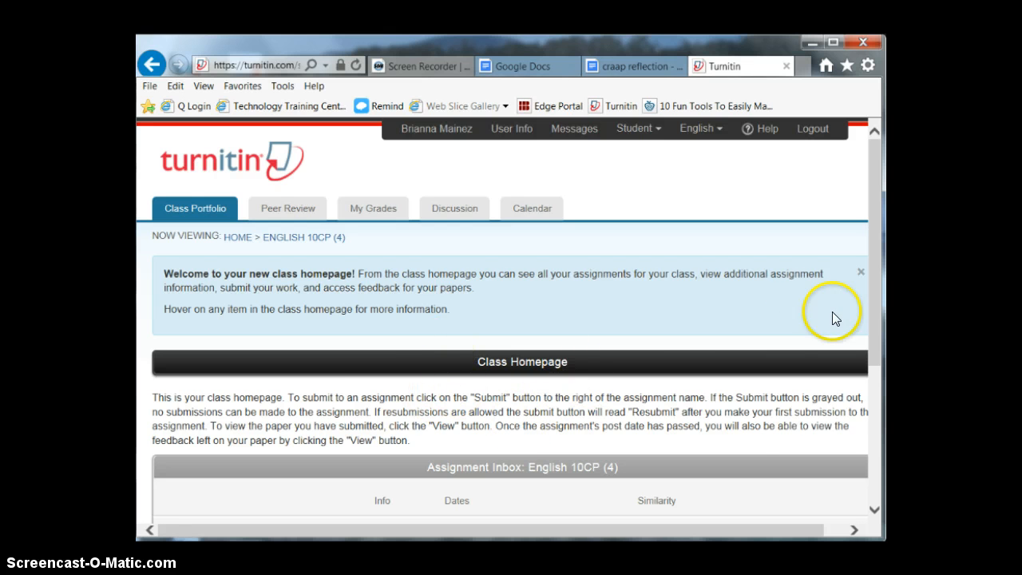
scroll("down", 3)
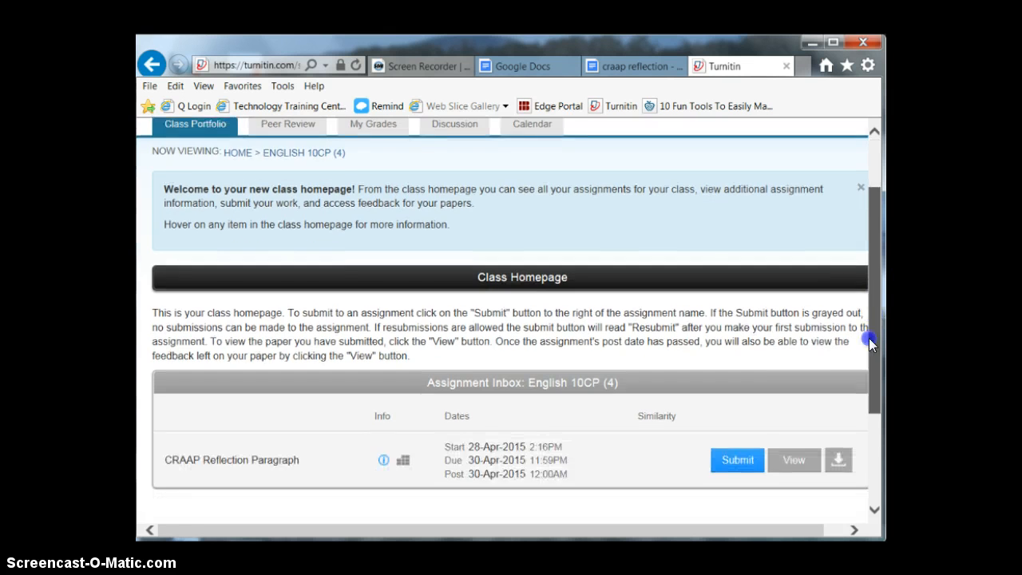
scroll("down", 3)
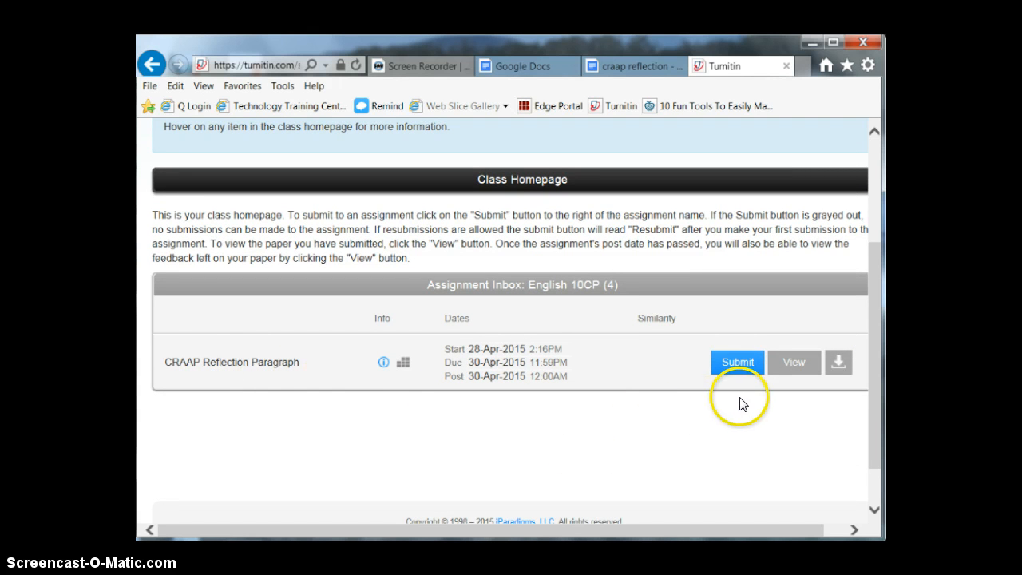
Open the CRAAP Reflection Paragraph submission form and review its upload method options.
left_click(738, 362)
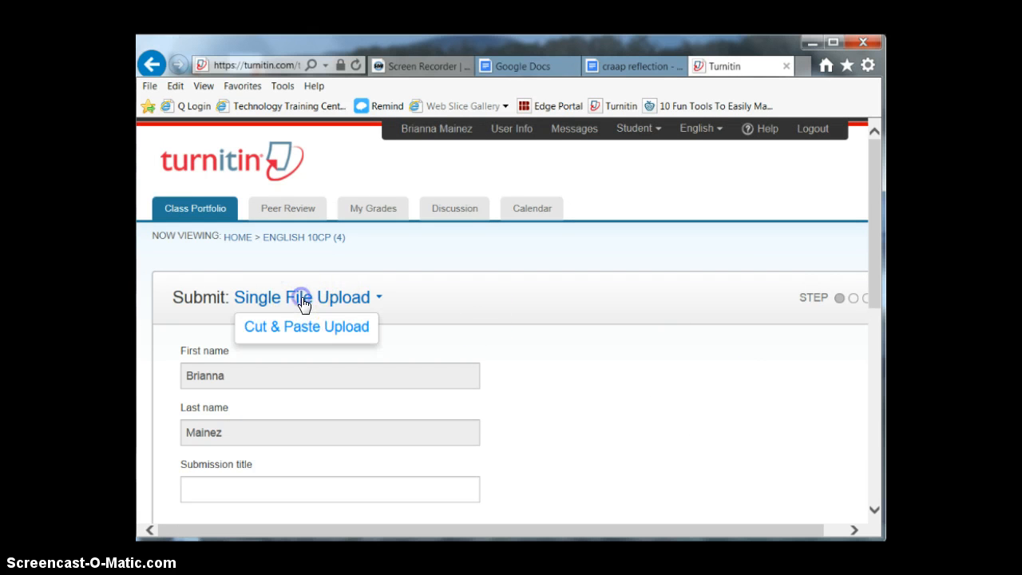
left_click(302, 297)
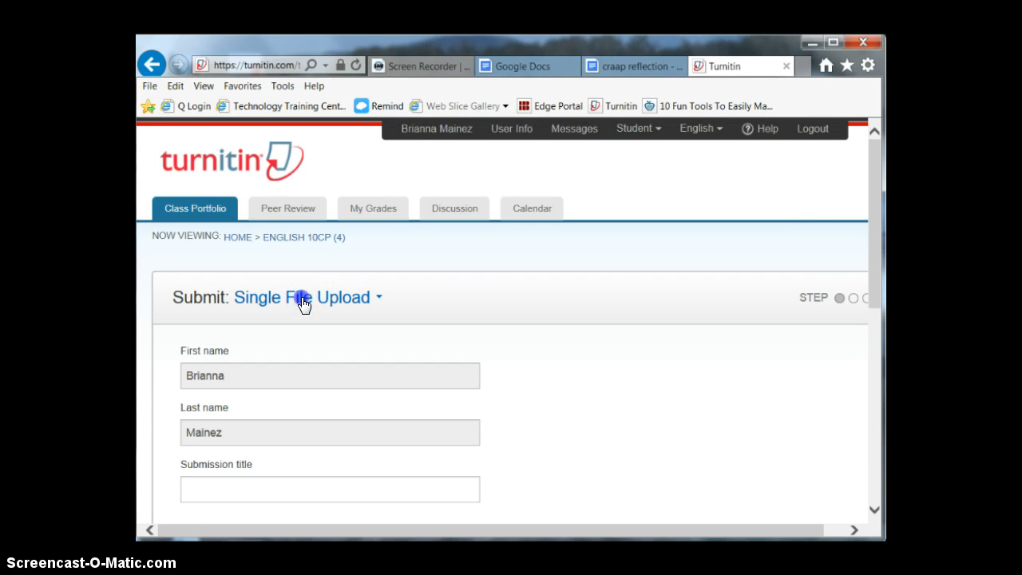
left_click(380, 296)
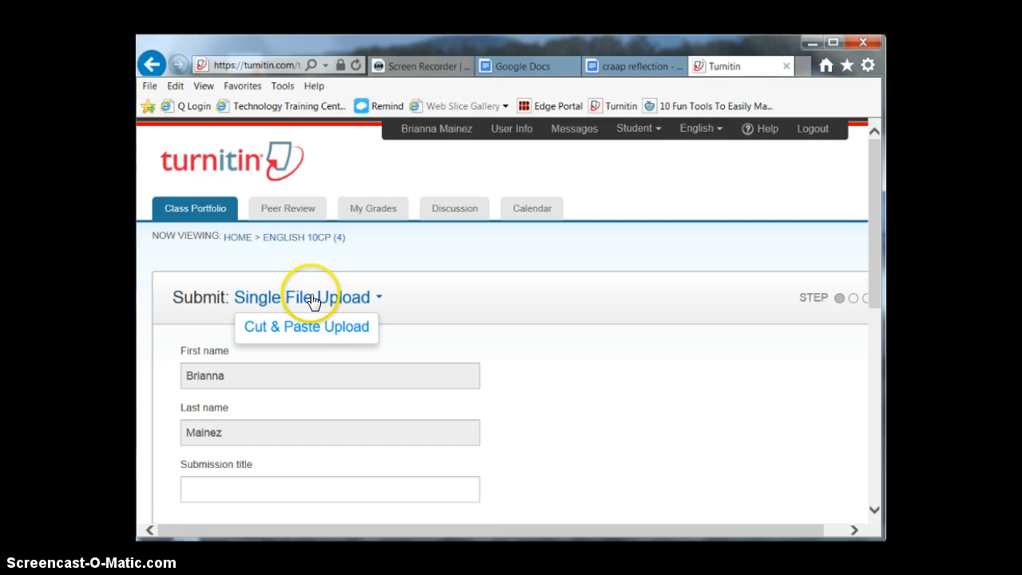
mouse_move(853, 255)
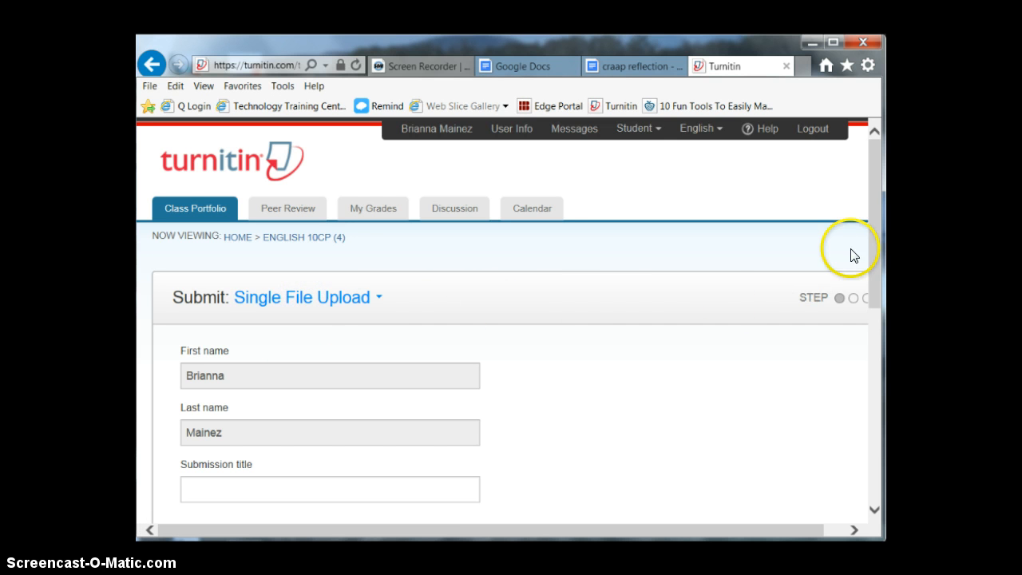
scroll("down", 3)
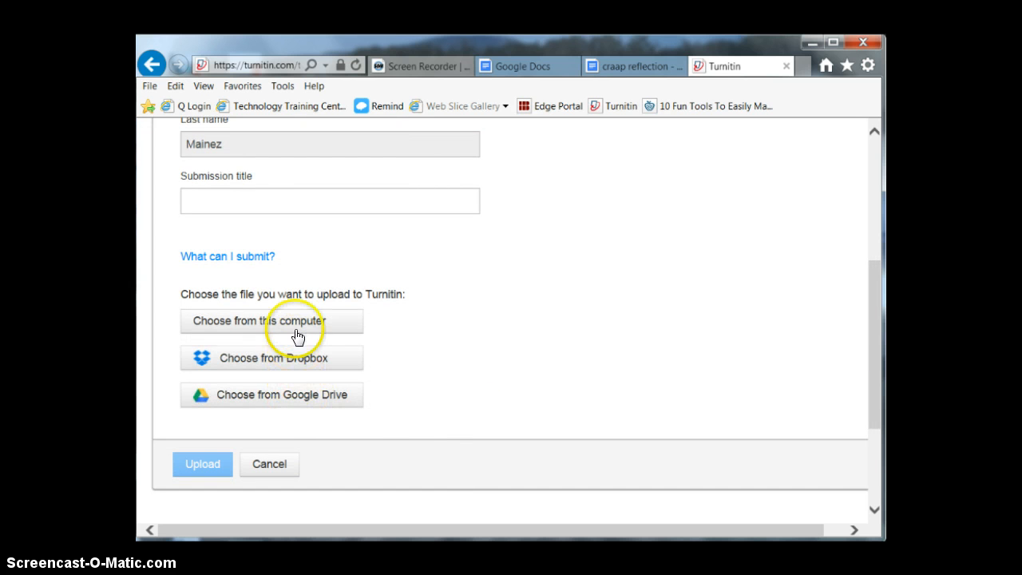
mouse_move(286, 409)
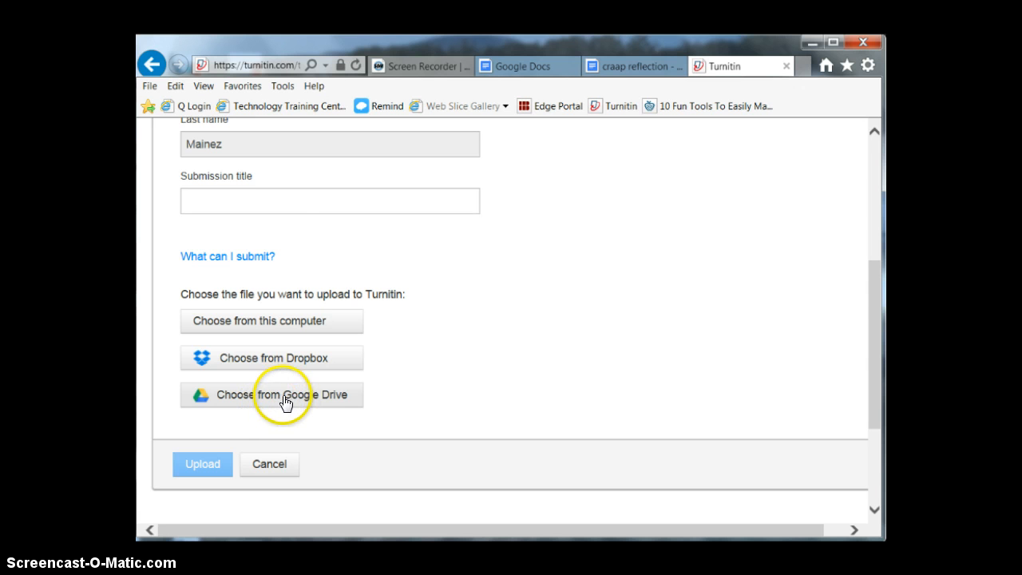
mouse_move(280, 200)
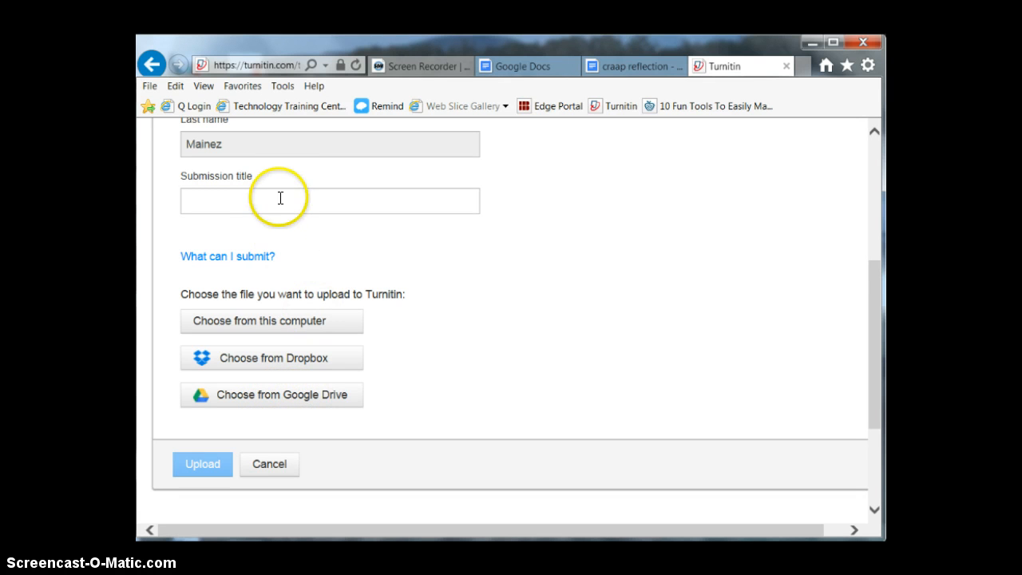
type("CR")
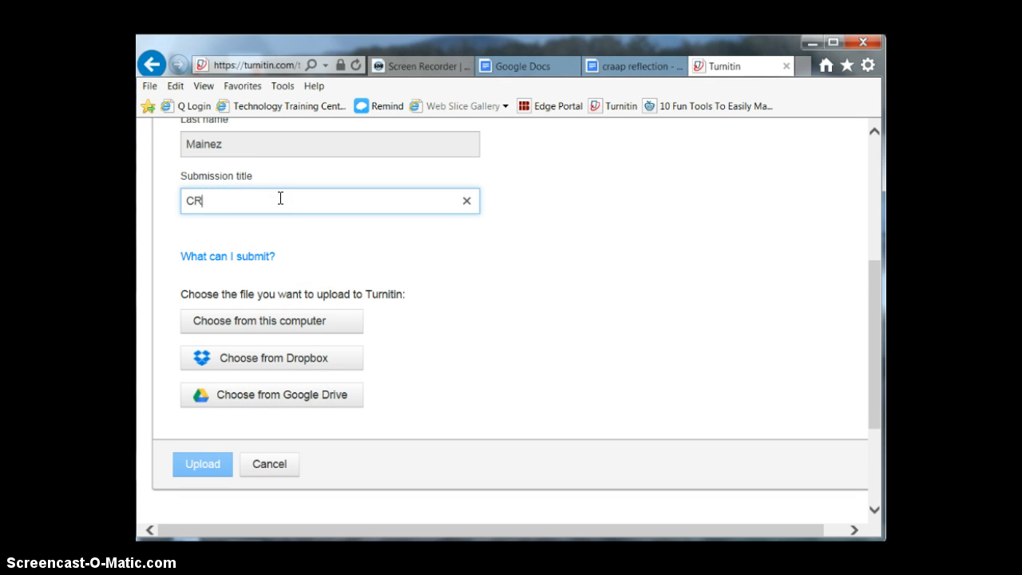
type("AA")
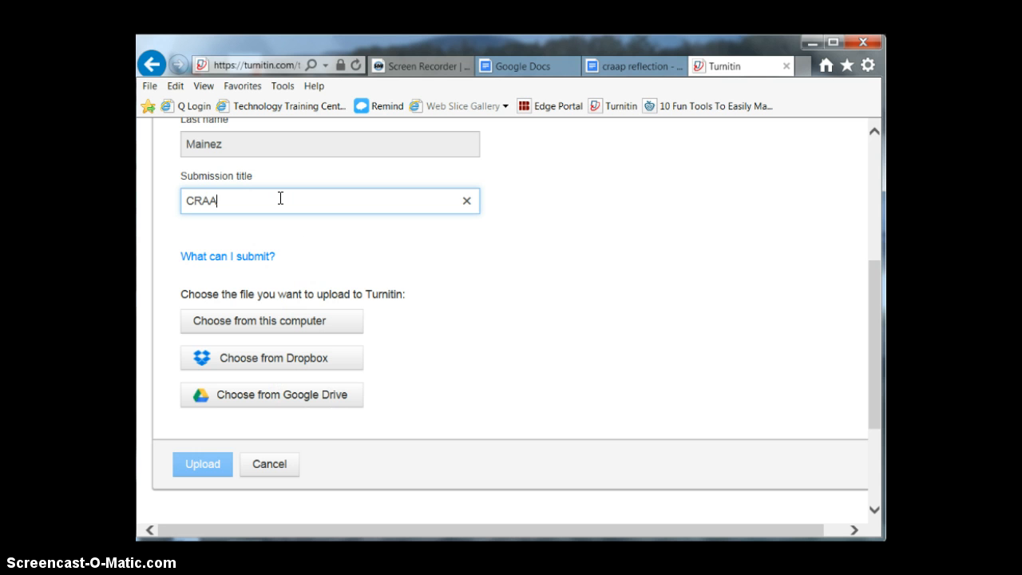
type("P")
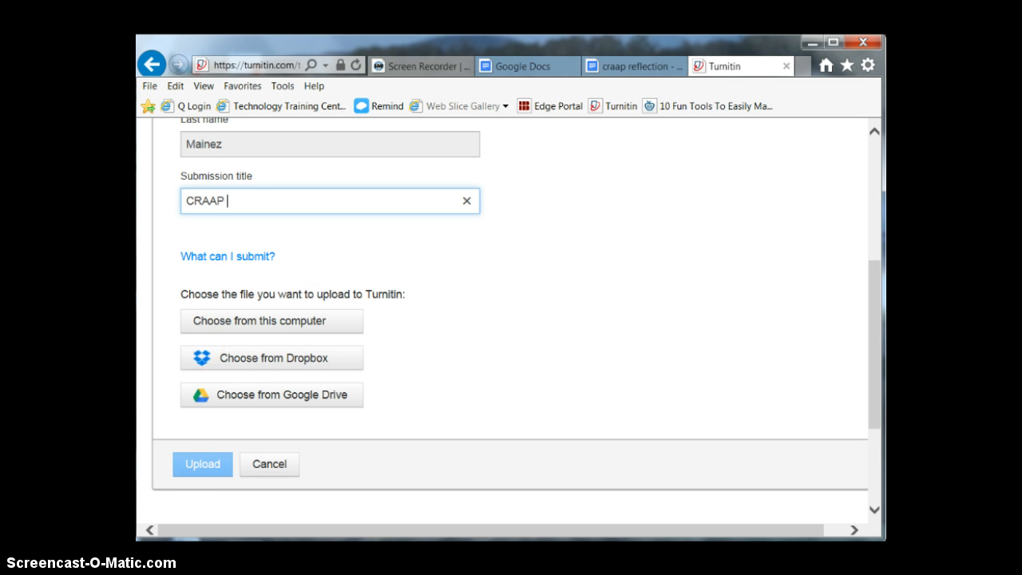
type("- B Mainez4")
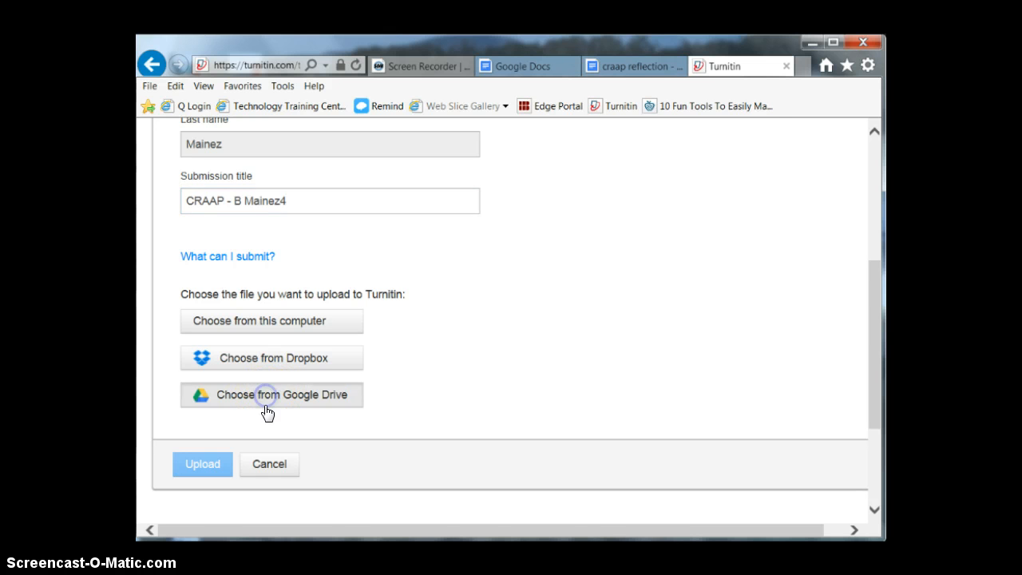
Choose Google Drive upload, pick the student's school account, and grant Turnitin Drive access.
left_click(271, 394)
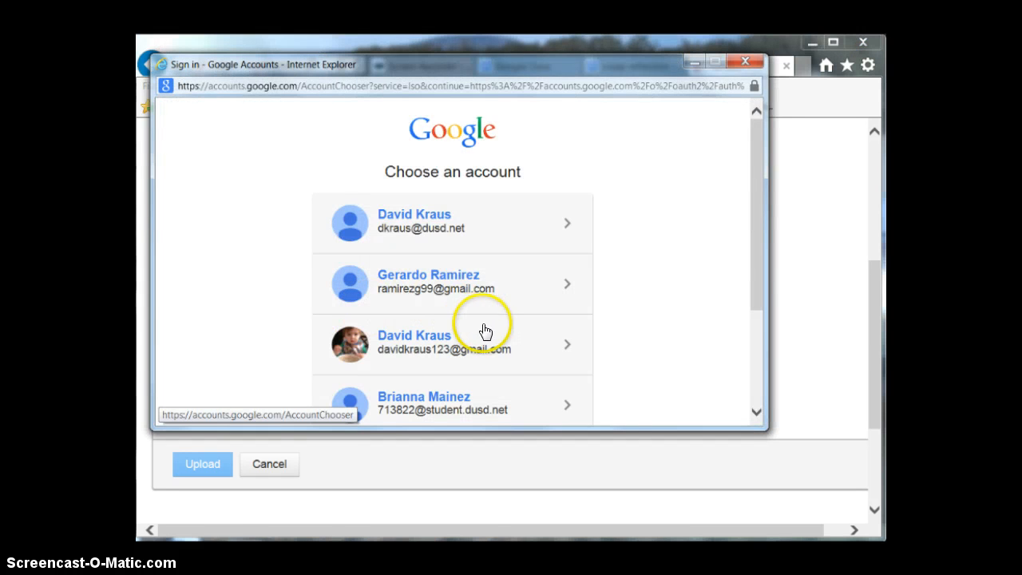
left_click(452, 403)
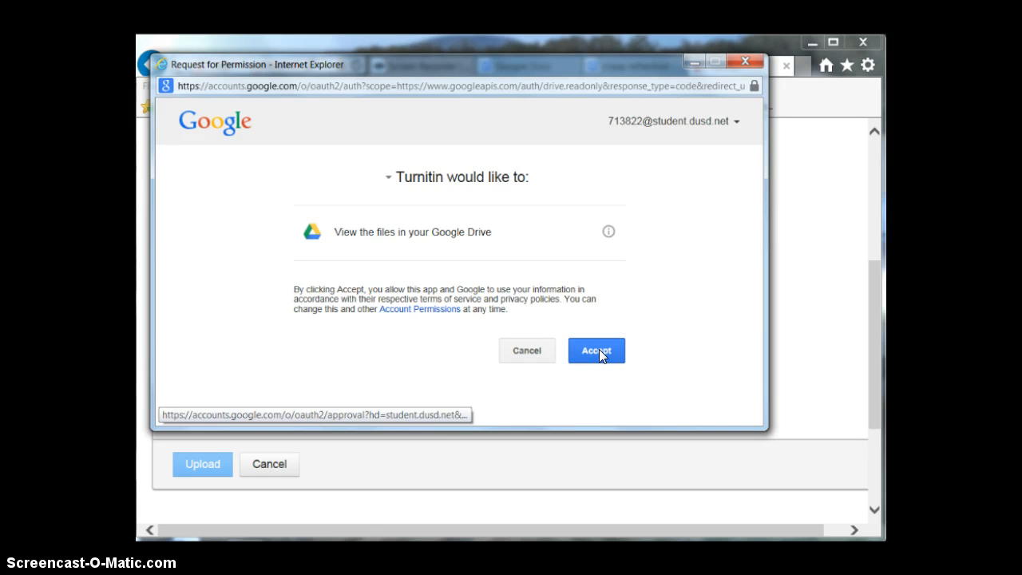
left_click(596, 351)
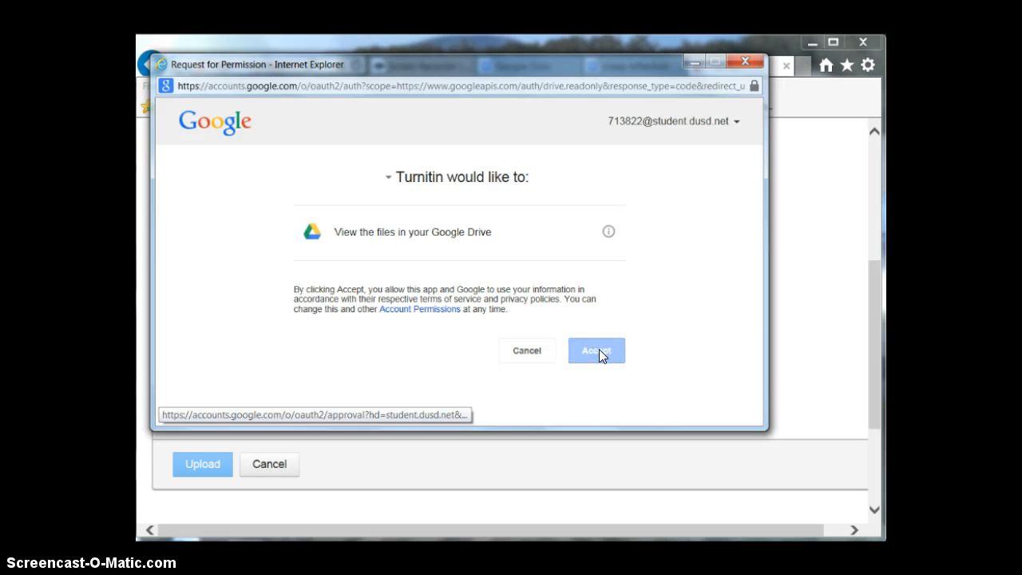
left_click(597, 350)
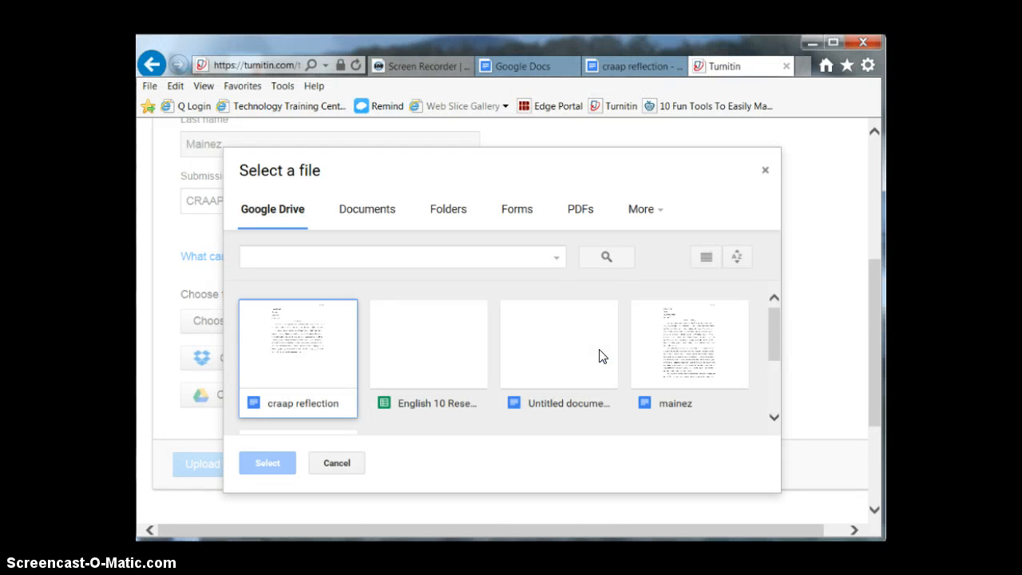
Select the craap reflection file from Google Drive, briefly picking English 10 research first.
left_click(297, 371)
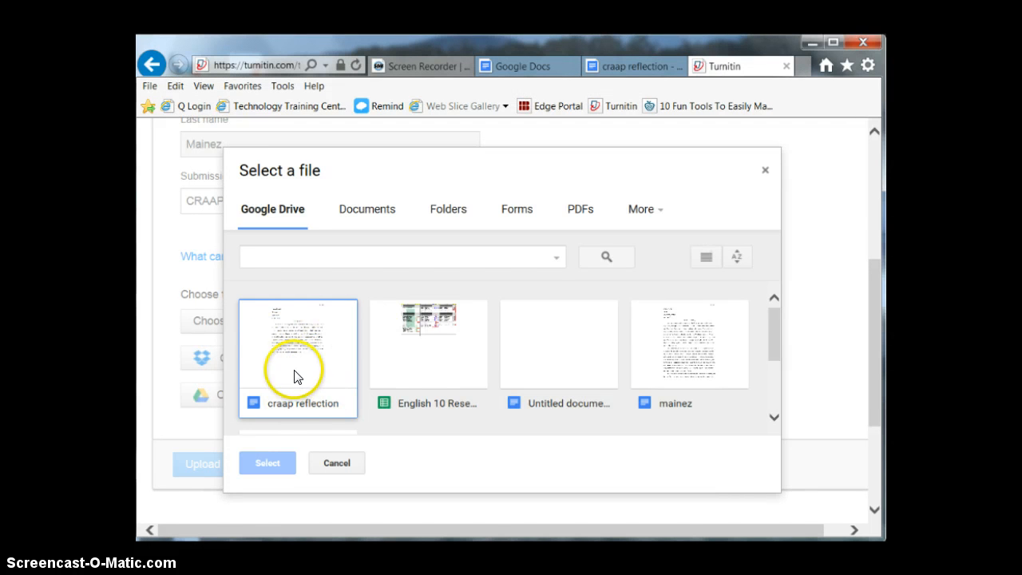
left_click(427, 343)
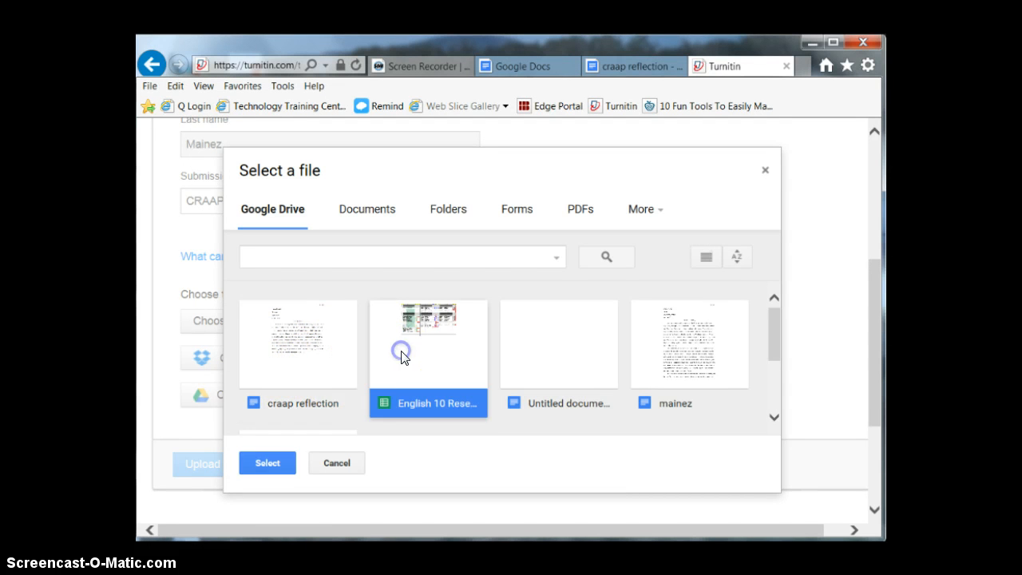
left_click(297, 343)
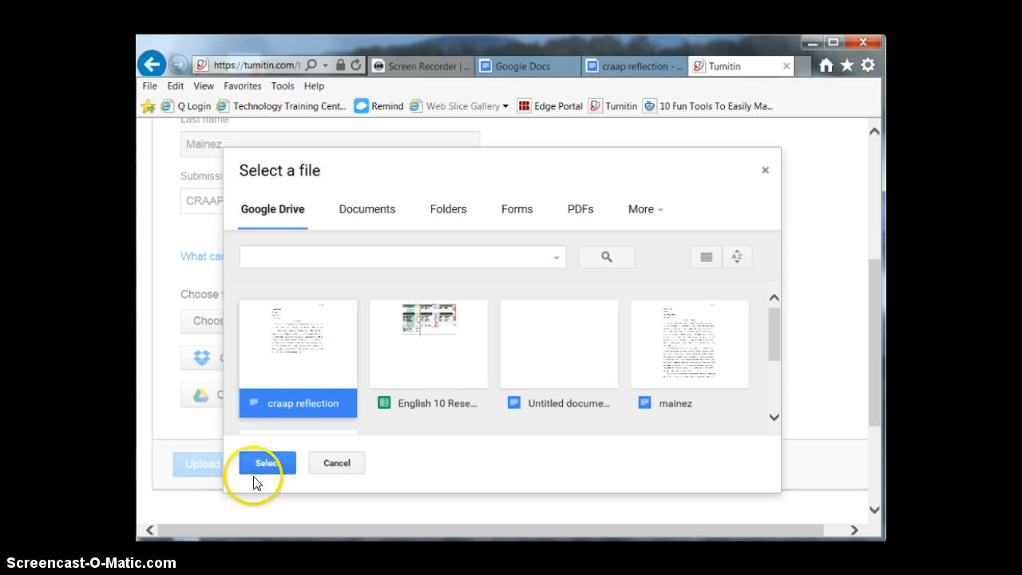
left_click(267, 463)
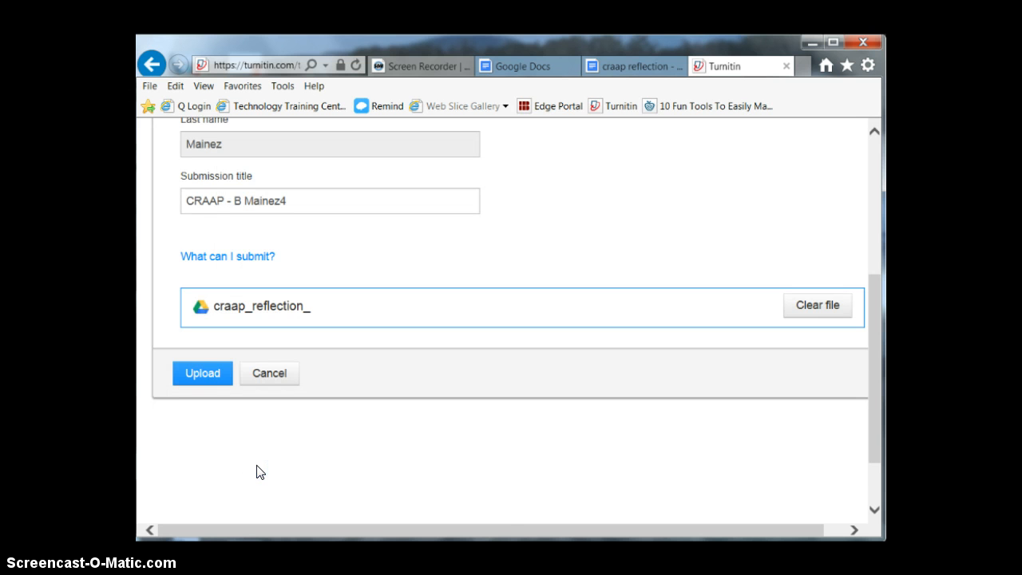
Upload the craap_reflection_ file and wait for the preview showing 1 page, 182 words.
left_click(202, 373)
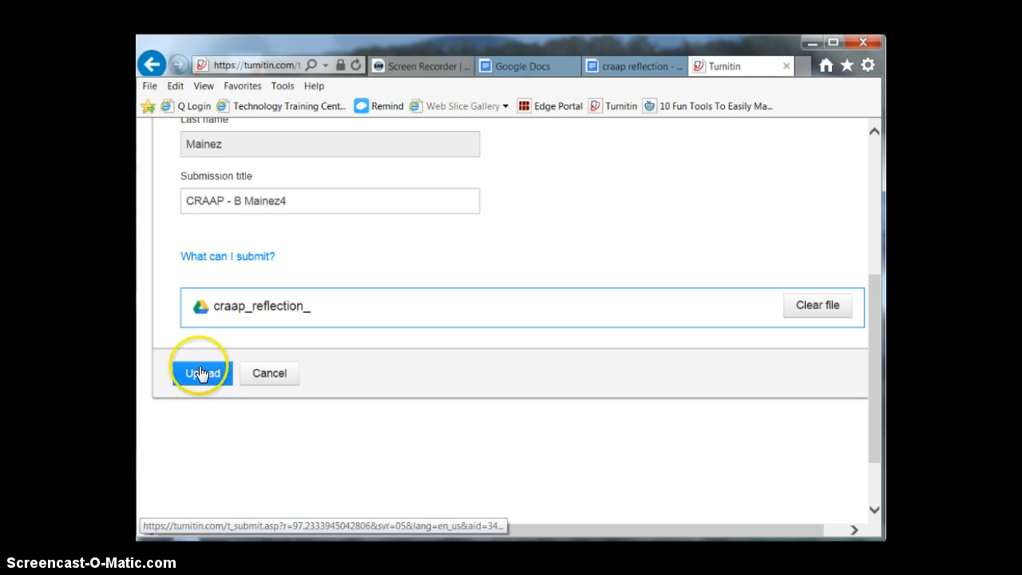
left_click(202, 373)
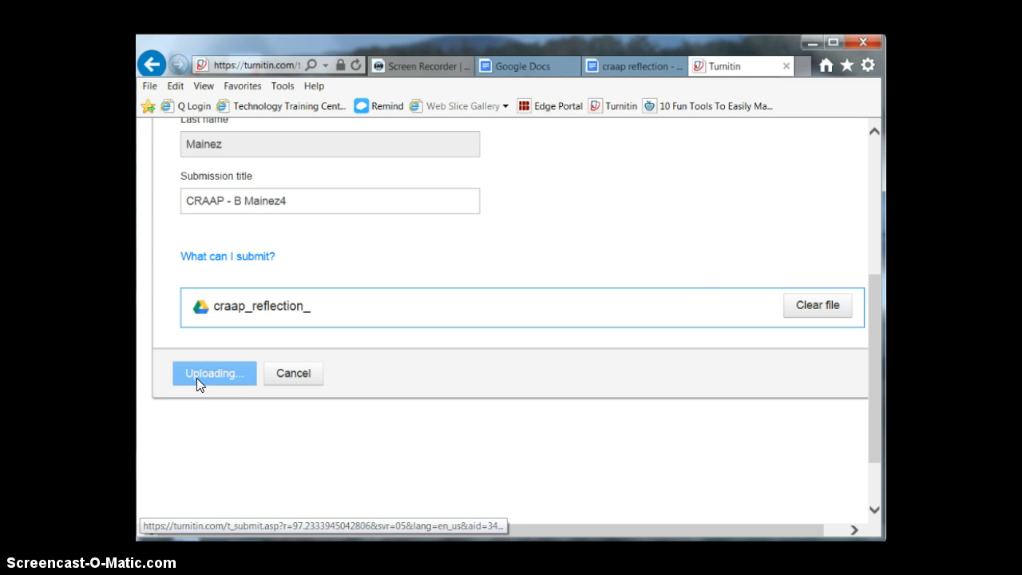
left_click(213, 373)
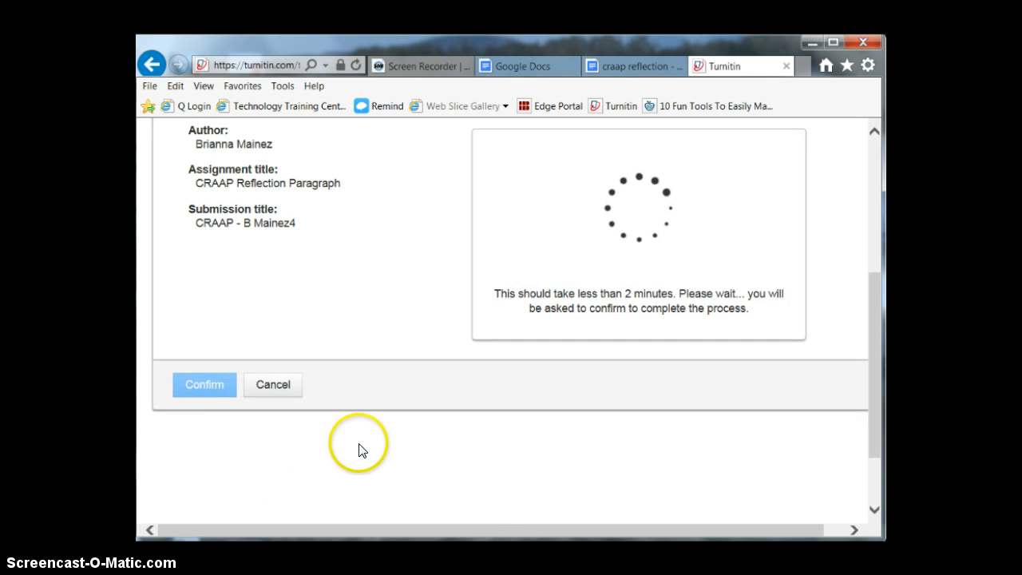
mouse_move(573, 314)
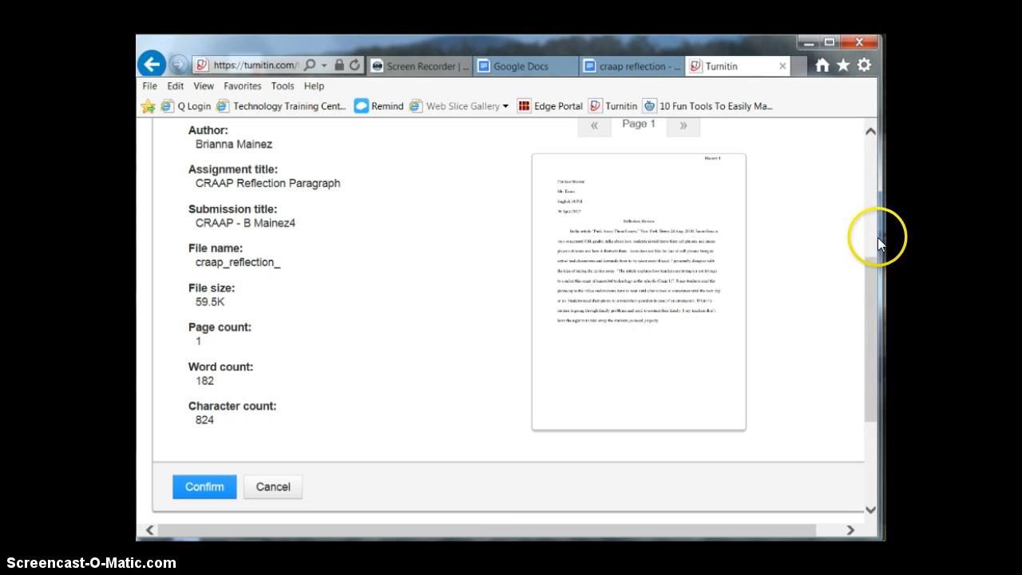
Scroll the preview page and confirm the craap reflection submission.
scroll("up", 3)
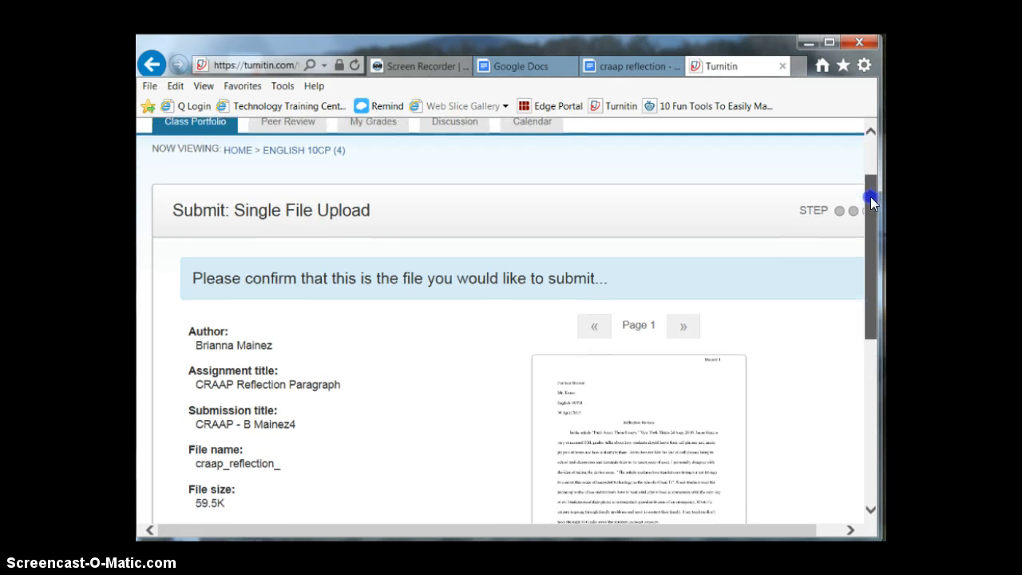
scroll("down", 3)
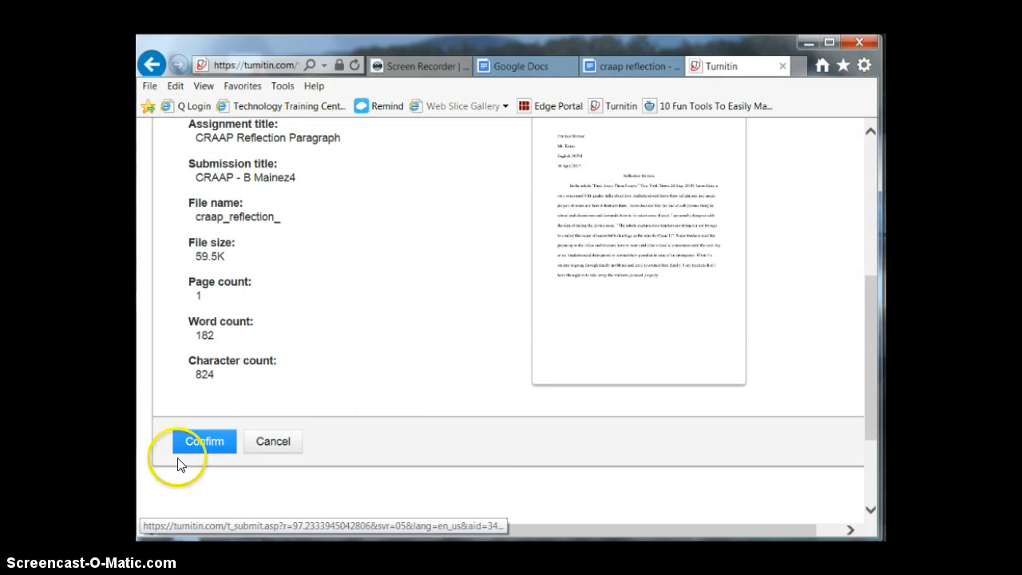
left_click(204, 441)
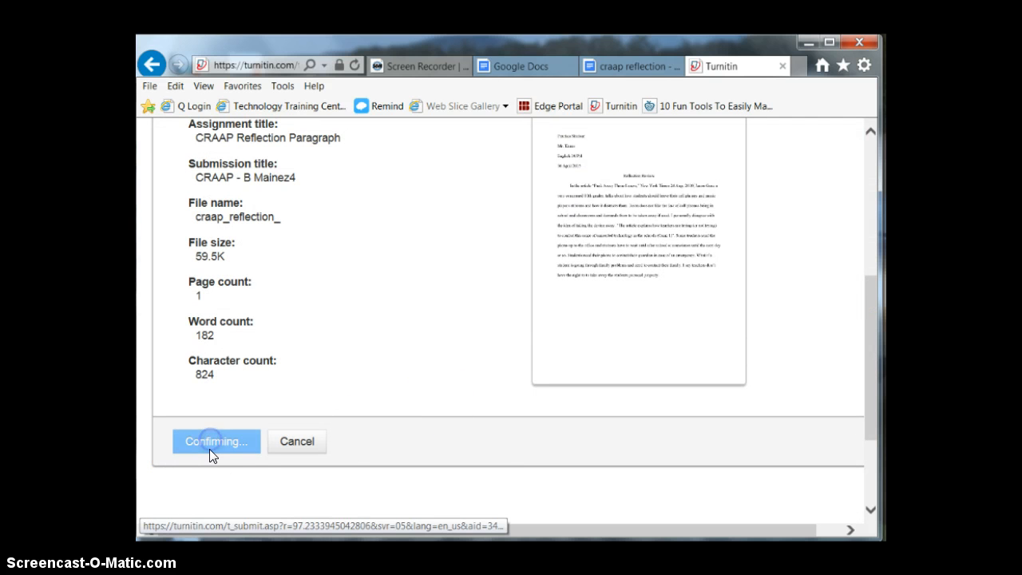
left_click(216, 441)
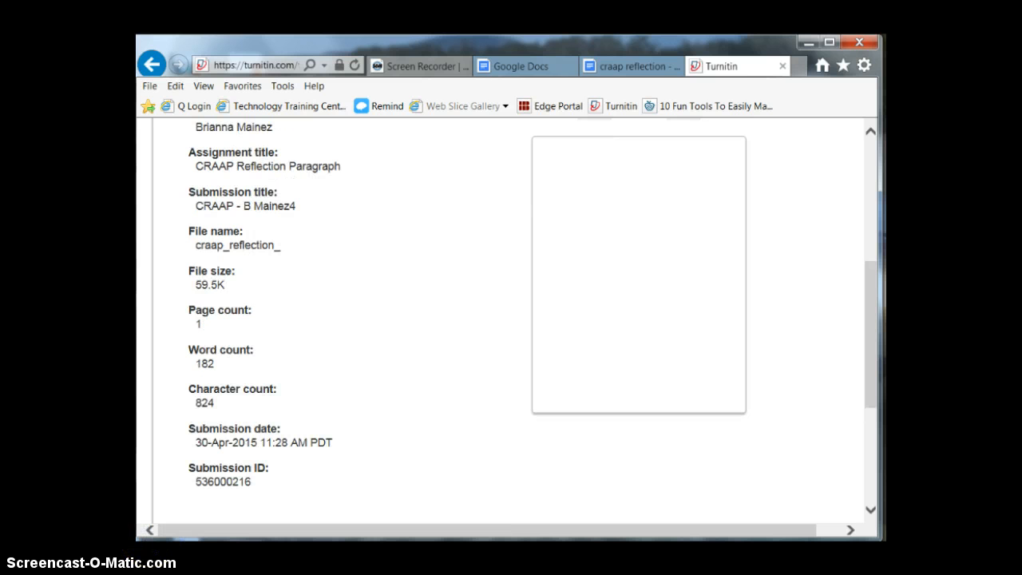
scroll("down", 3)
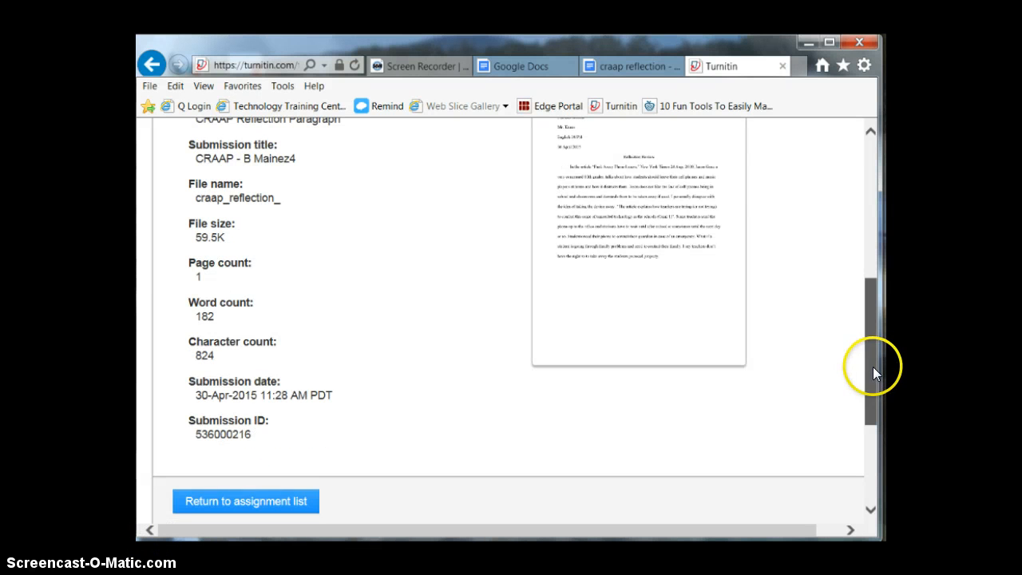
scroll("up", 3)
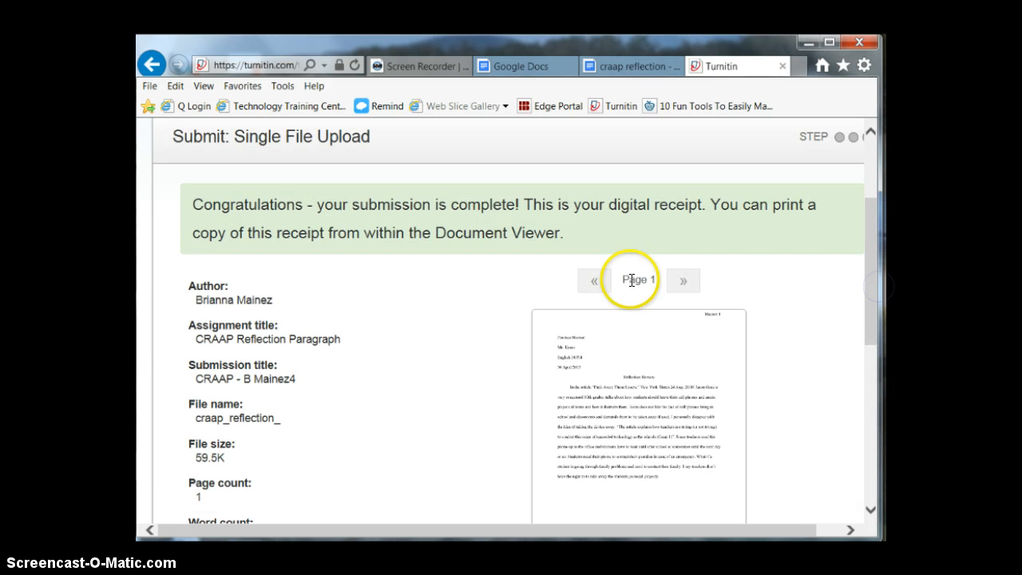
mouse_move(319, 212)
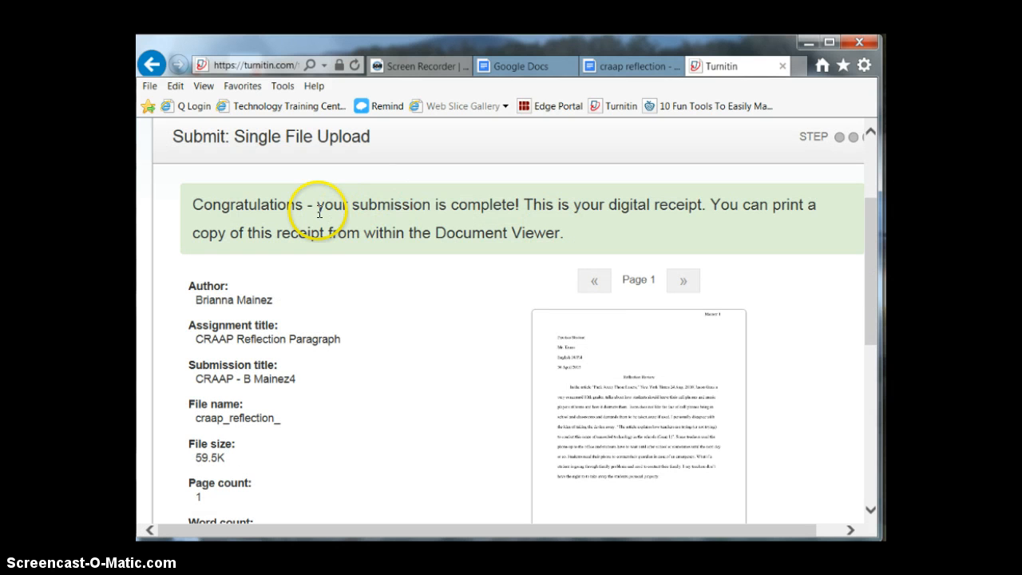
mouse_move(414, 237)
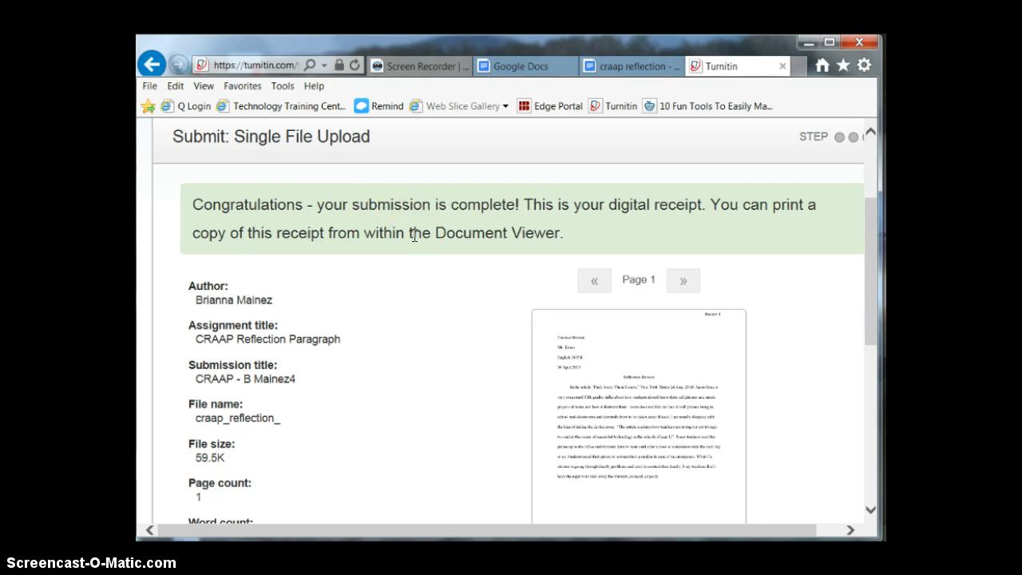